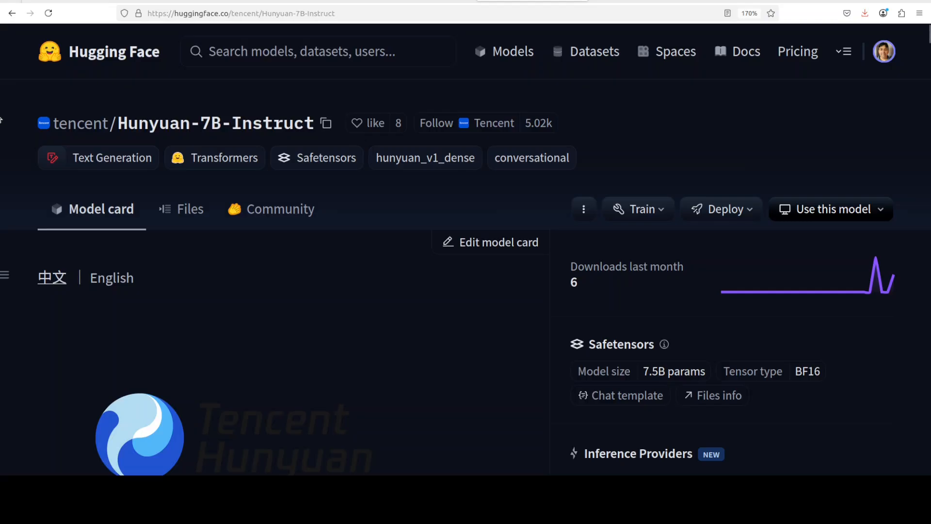
pyautogui.moveTo(3, 118)
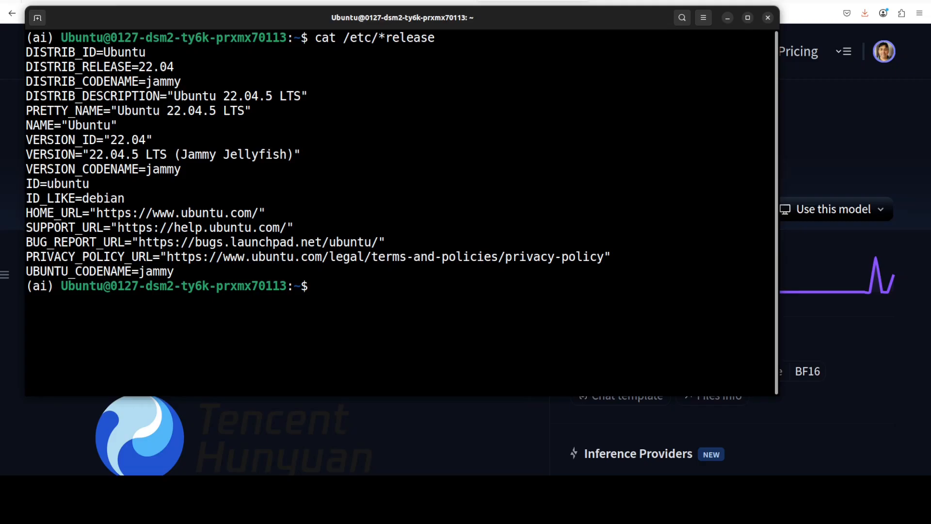
# Step: Show the Ubuntu release info and the GPU/driver status with cat /etc/*release and nvidia-smi
pyautogui.write('cat /etc/*release')
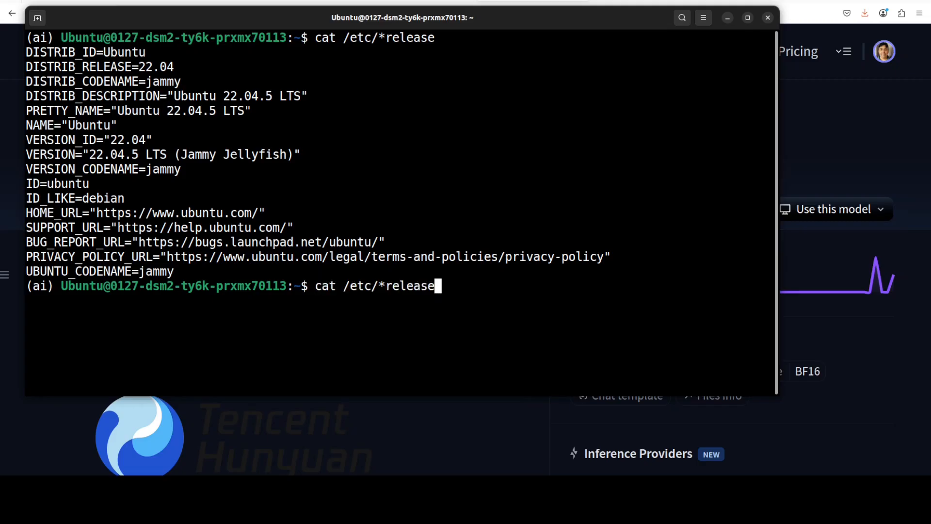
pyautogui.write('nvidia-smi')
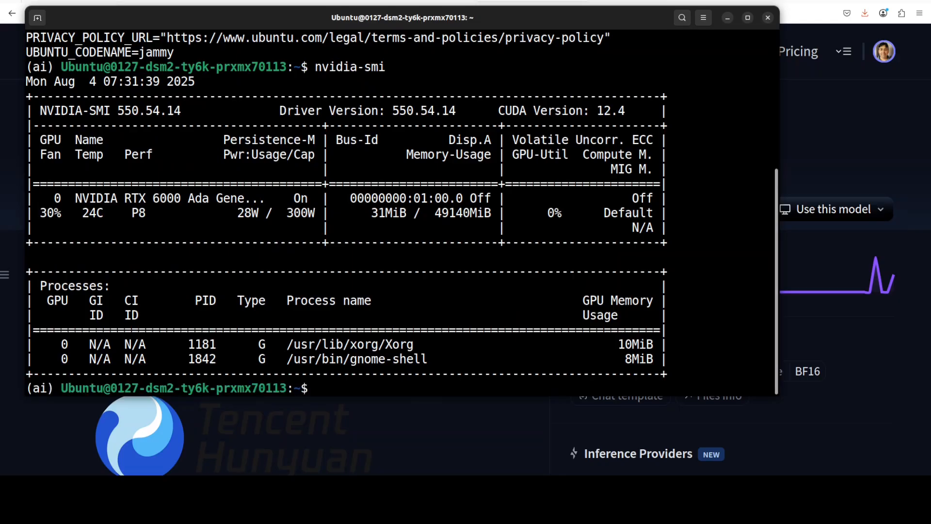
pyautogui.moveTo(449, 315)
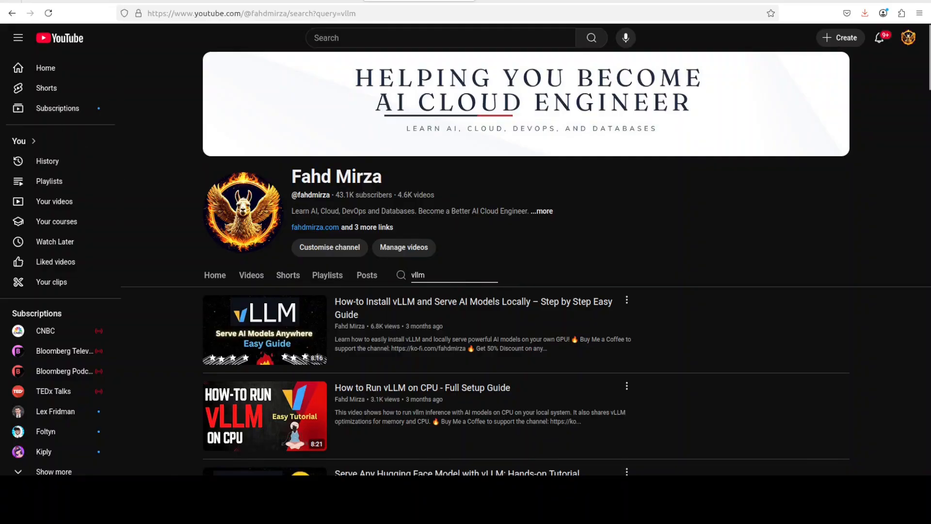
# Step: Paste and run the vllm serve command for tencent/Hunyuan-7B-Instruct on 0.0.0.0:8000
pyautogui.rightClick(402, 151)
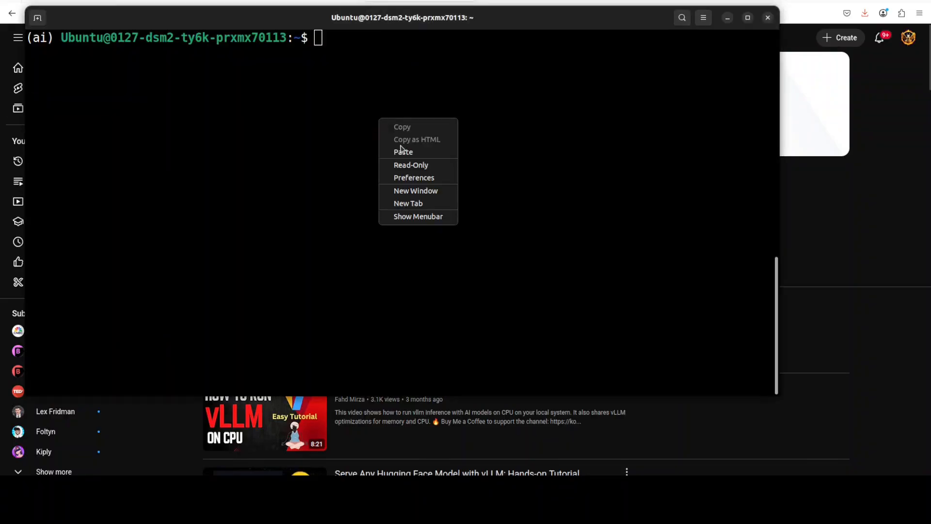
pyautogui.click(403, 151)
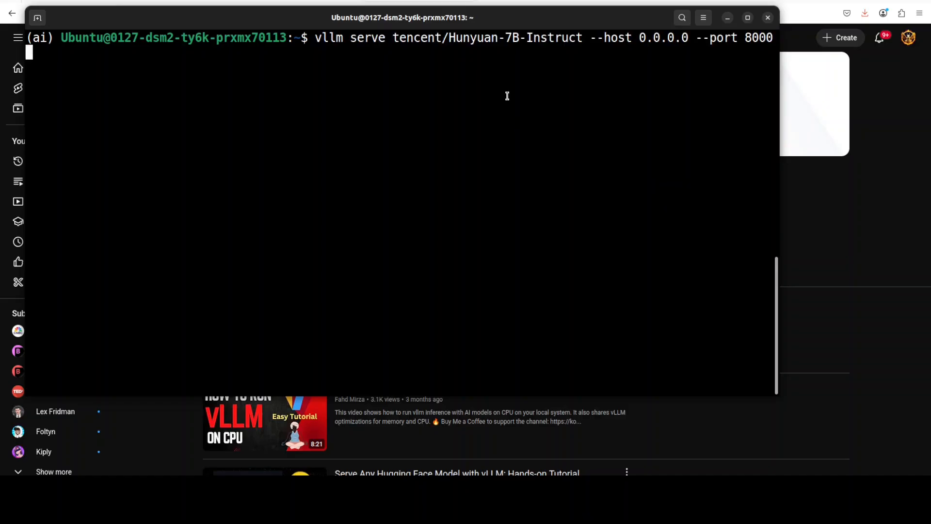
pyautogui.moveTo(497, 49)
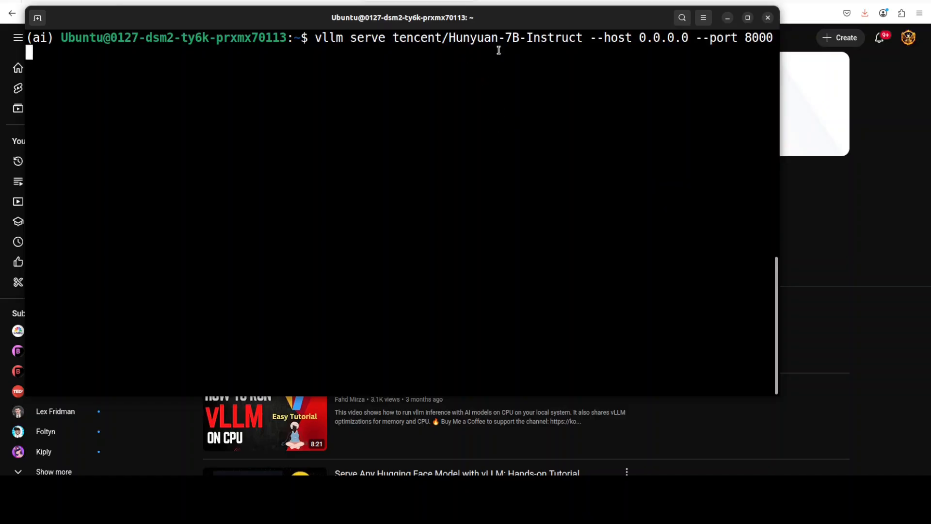
pyautogui.press('Return')
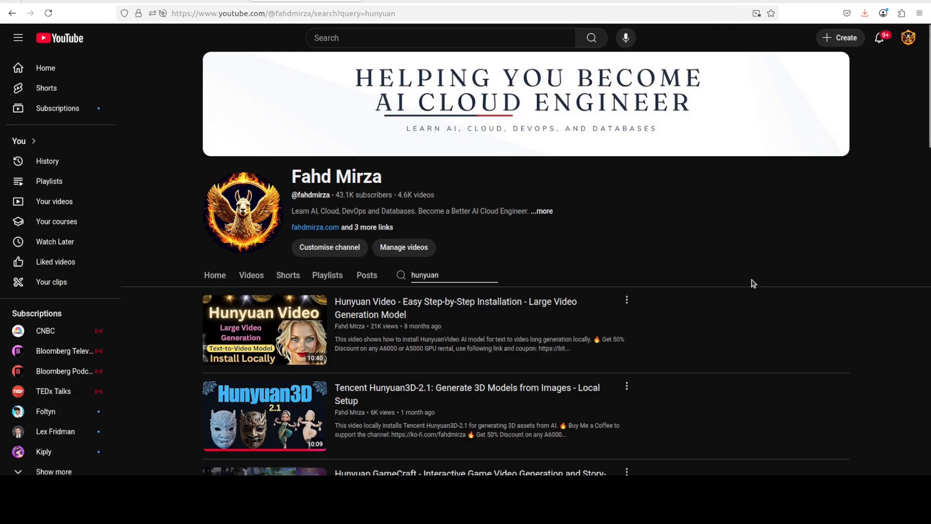
pyautogui.scroll(-3)
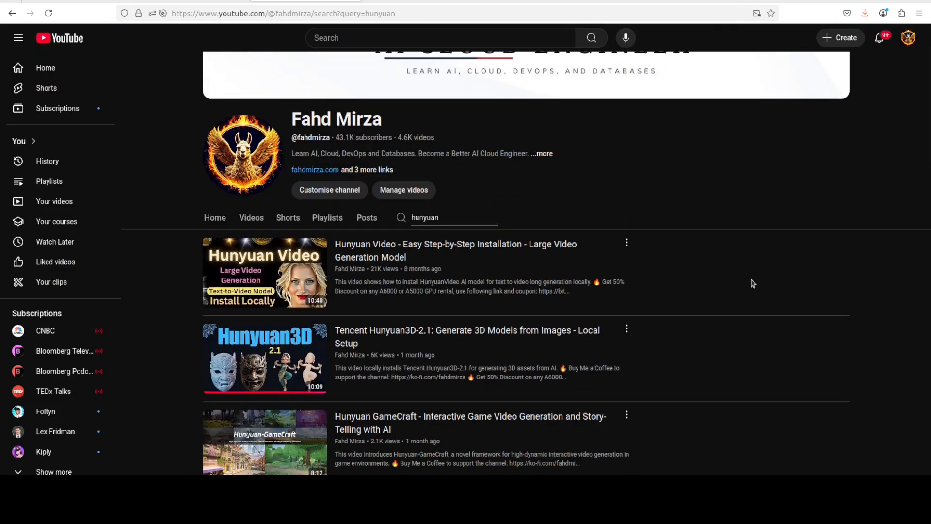
pyautogui.scroll(-3)
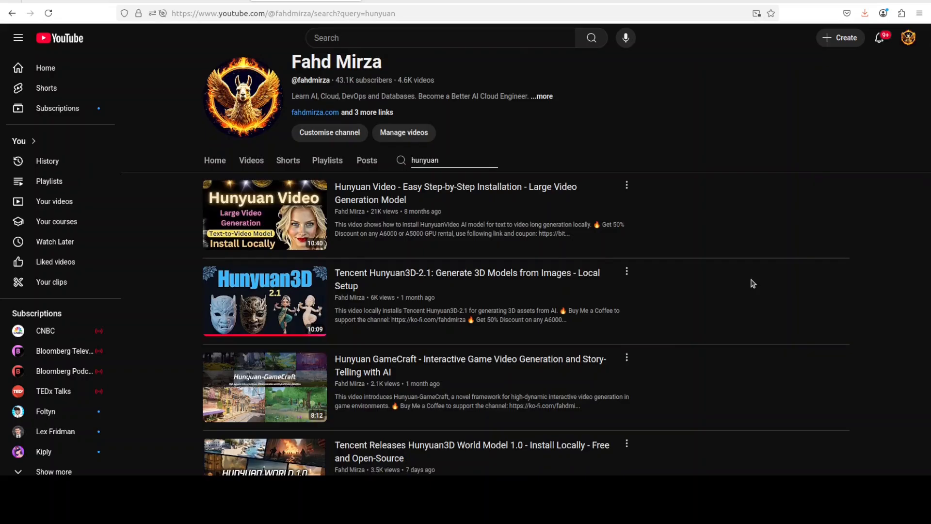
pyautogui.scroll(-3)
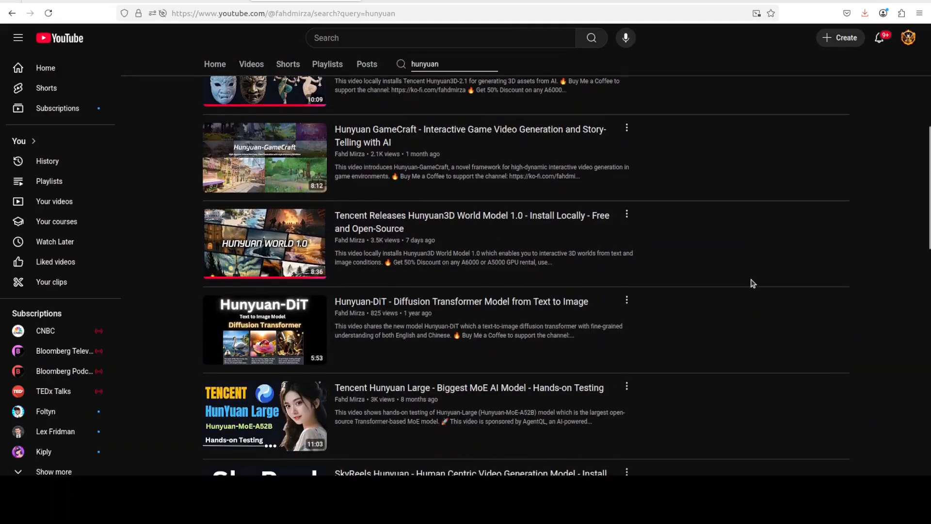
pyautogui.scroll(-3)
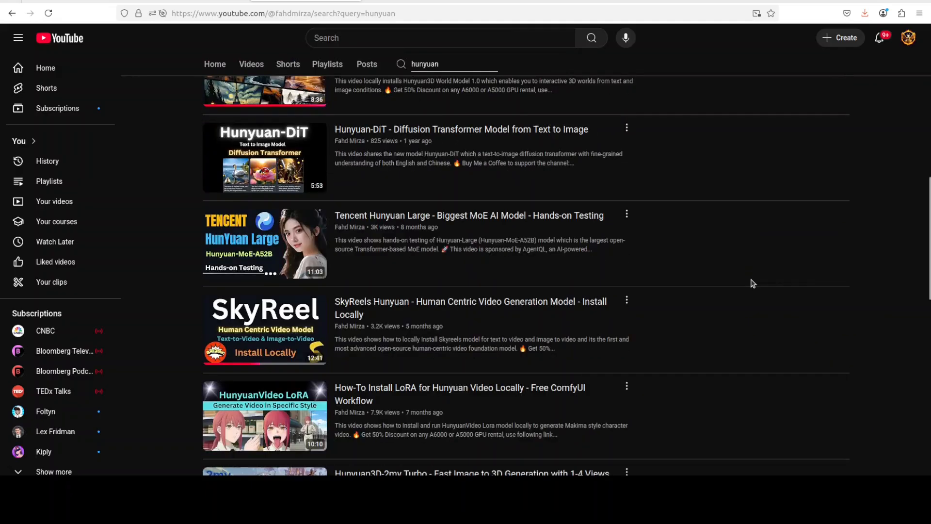
pyautogui.scroll(-3)
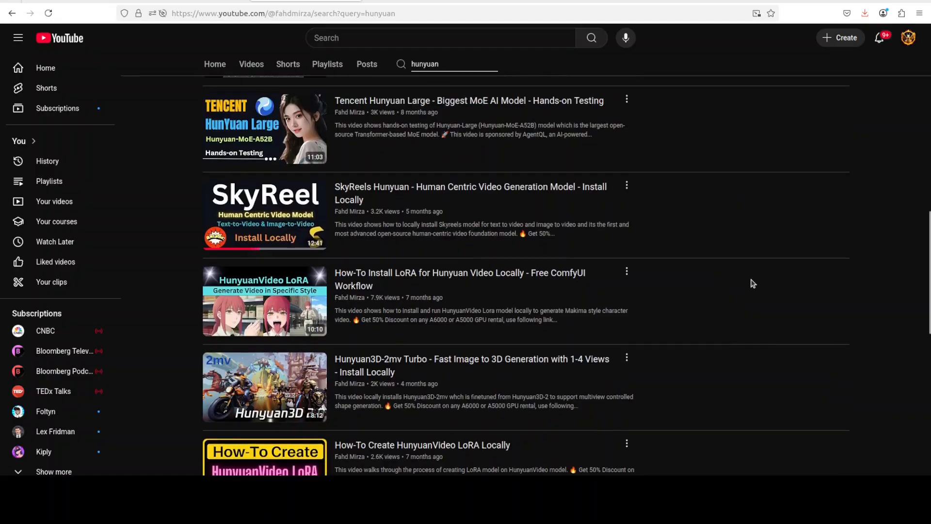
pyautogui.moveTo(715, 293)
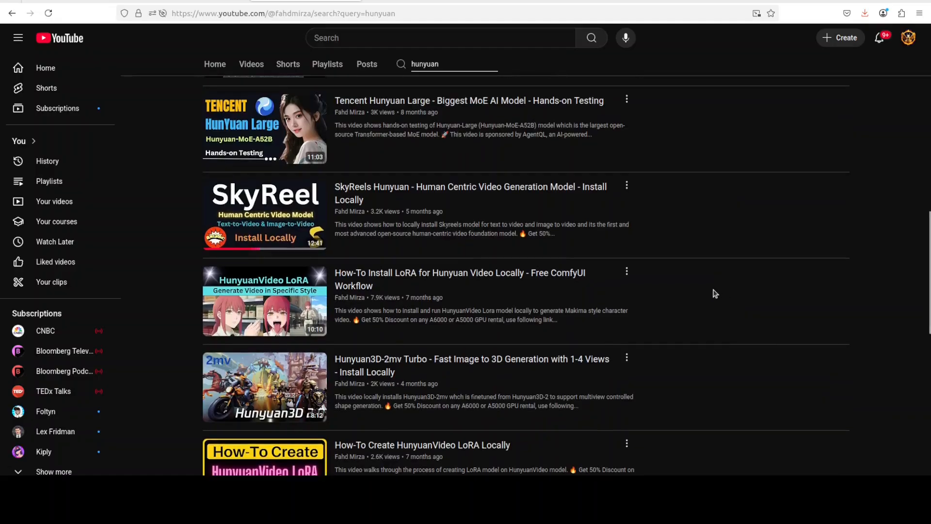
pyautogui.scroll(-3)
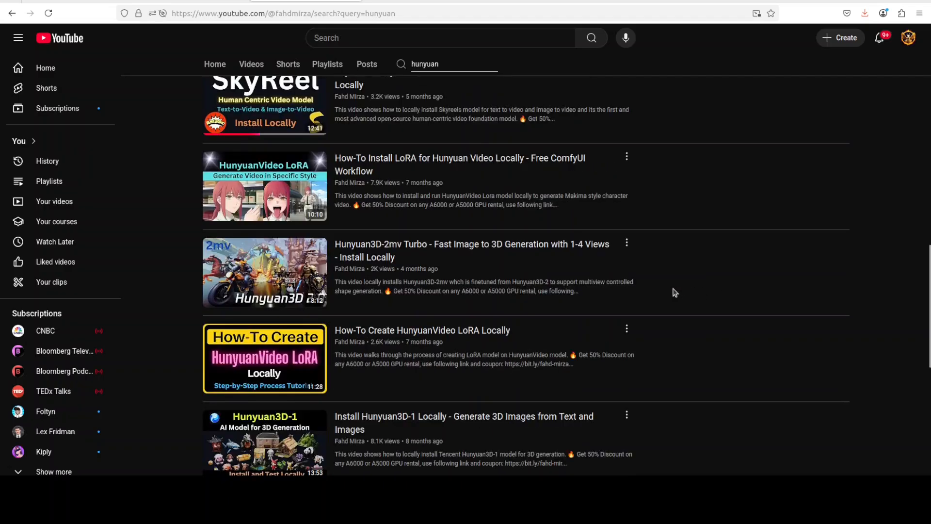
pyautogui.moveTo(658, 253)
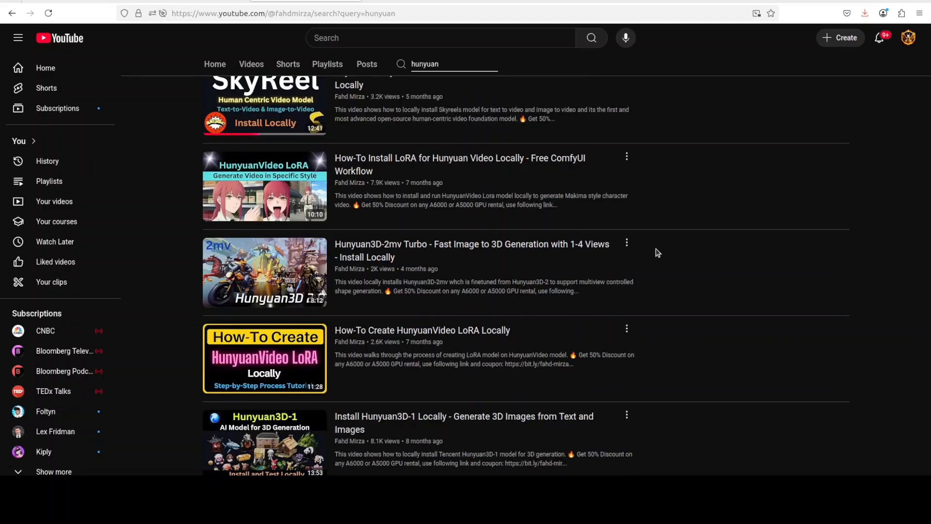
pyautogui.scroll(-3)
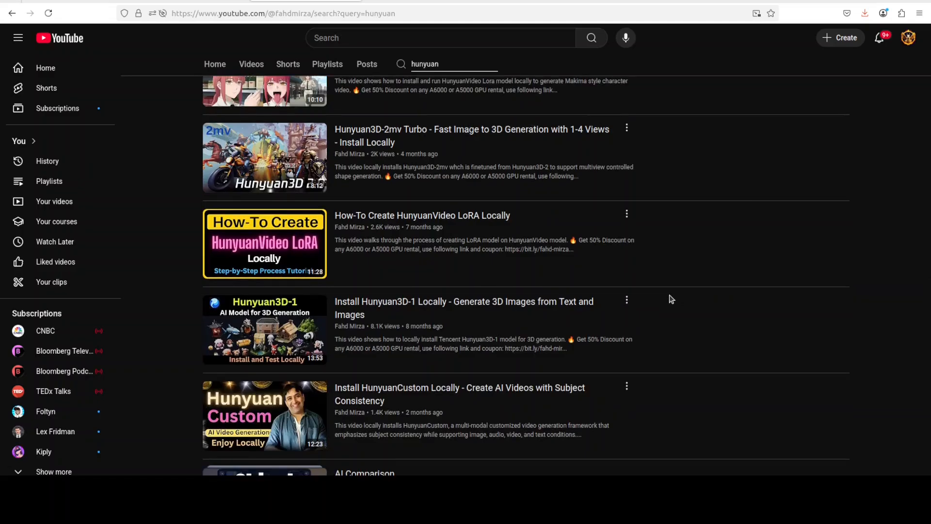
pyautogui.scroll(-3)
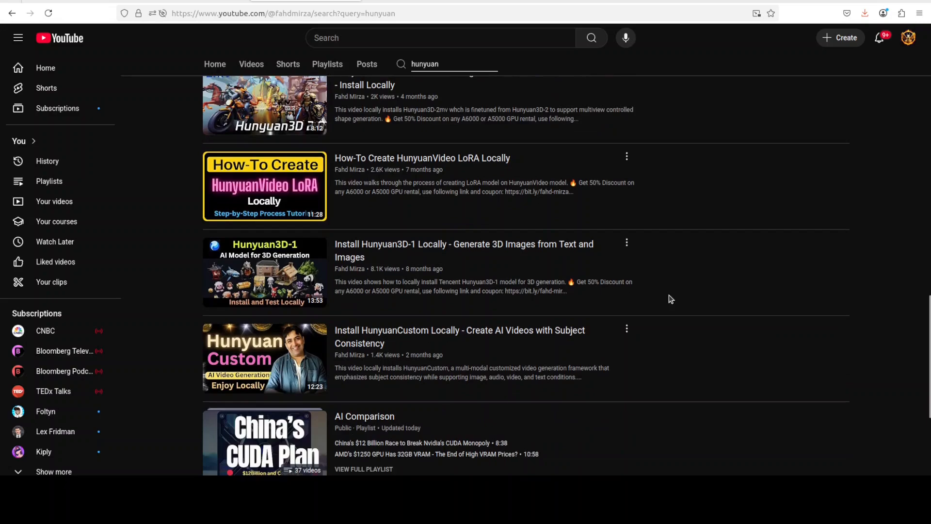
pyautogui.scroll(-3)
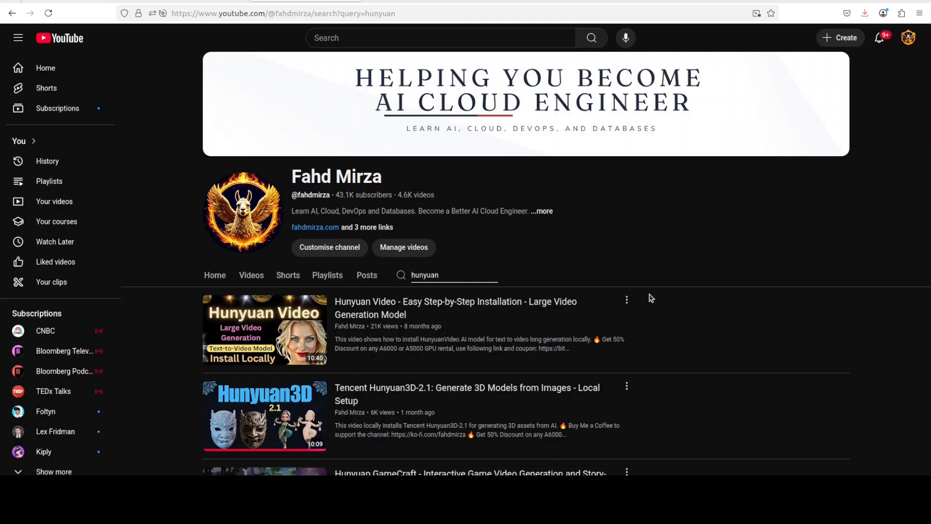
pyautogui.moveTo(508, 373)
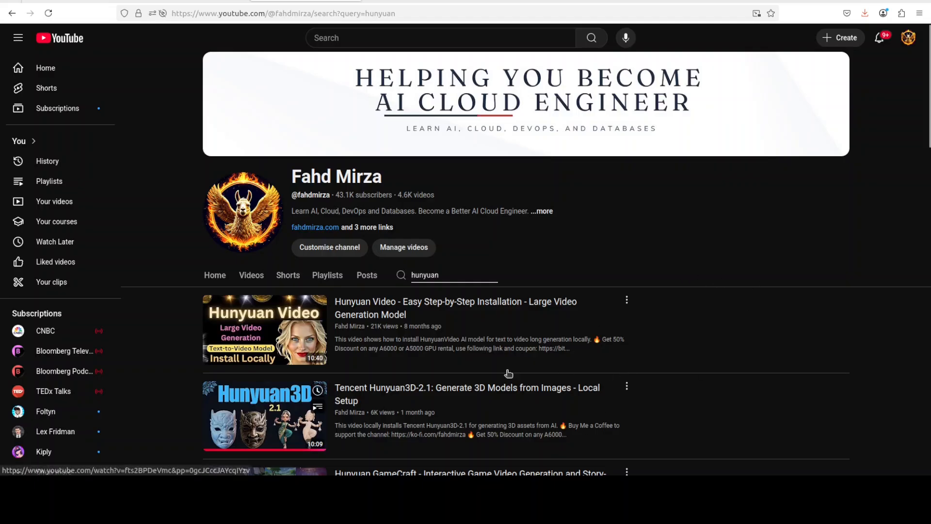
pyautogui.moveTo(500, 201)
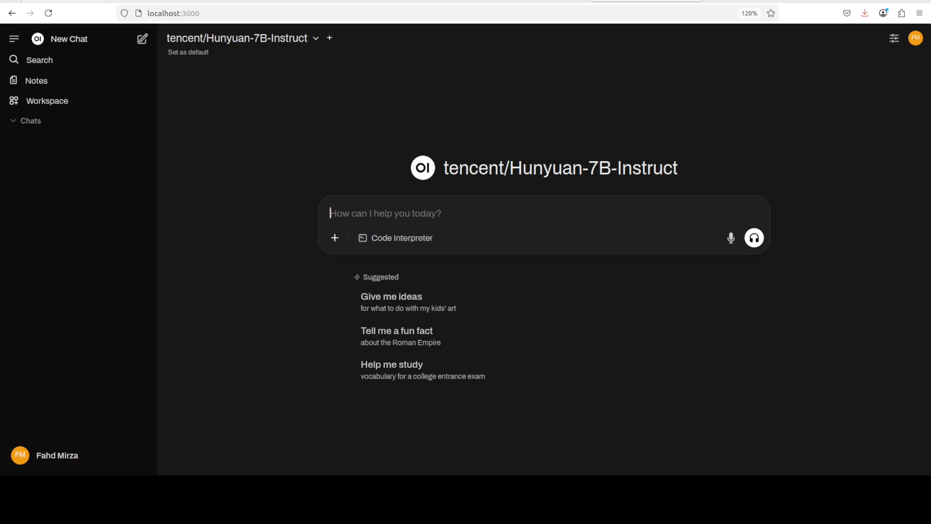
pyautogui.moveTo(419, 212)
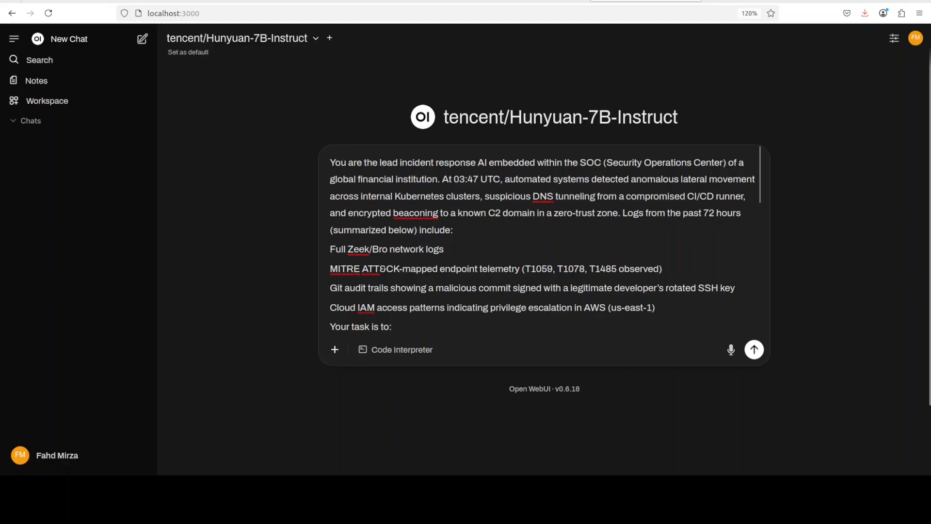
# Step: Send the Kubernetes, DNS tunnelling and cloud IAM incident-response prompt to the model
pyautogui.scroll(-3)
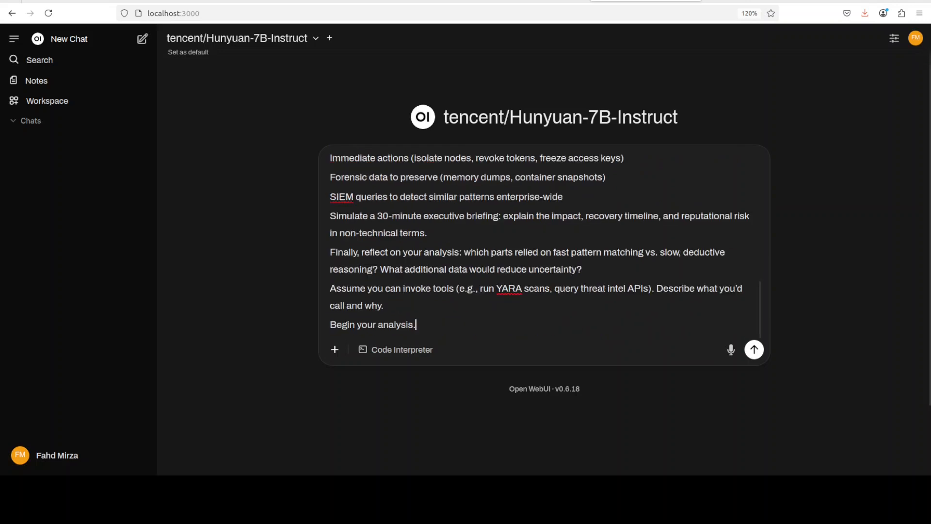
pyautogui.click(754, 349)
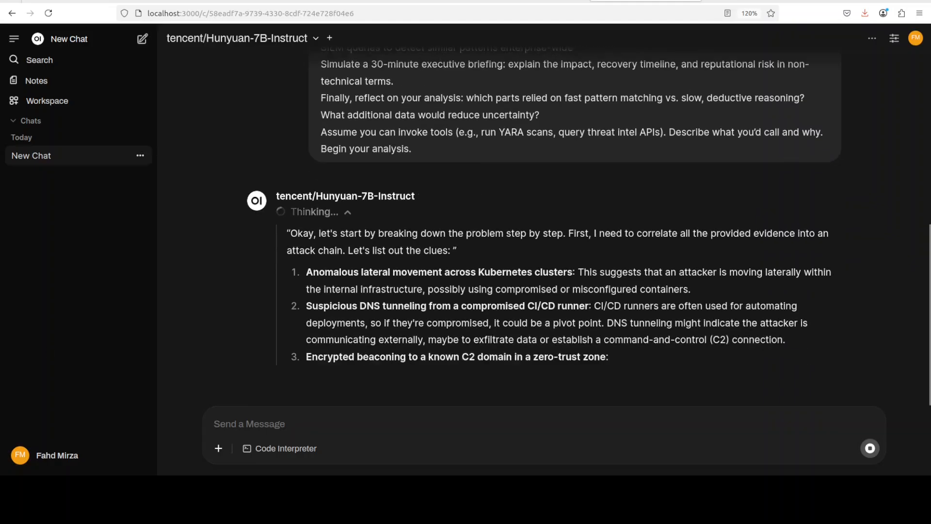
pyautogui.scroll(-3)
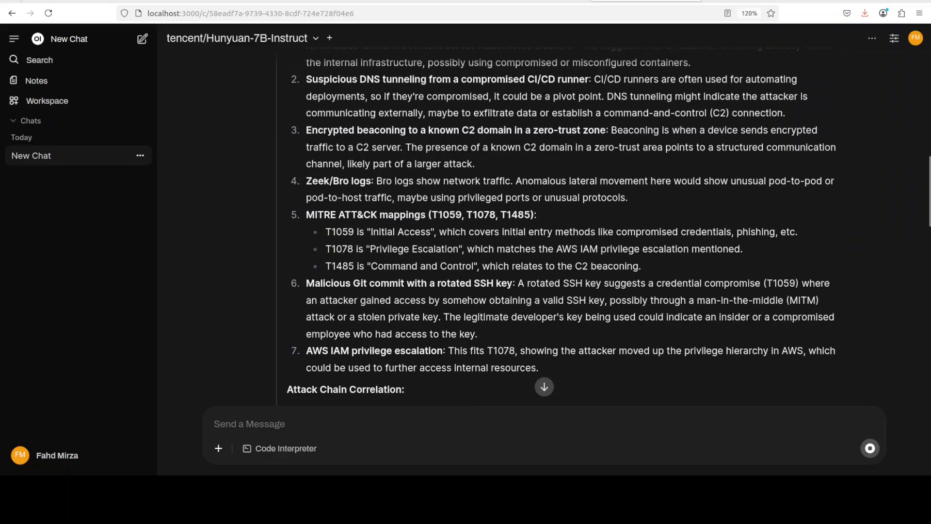
pyautogui.scroll(-3)
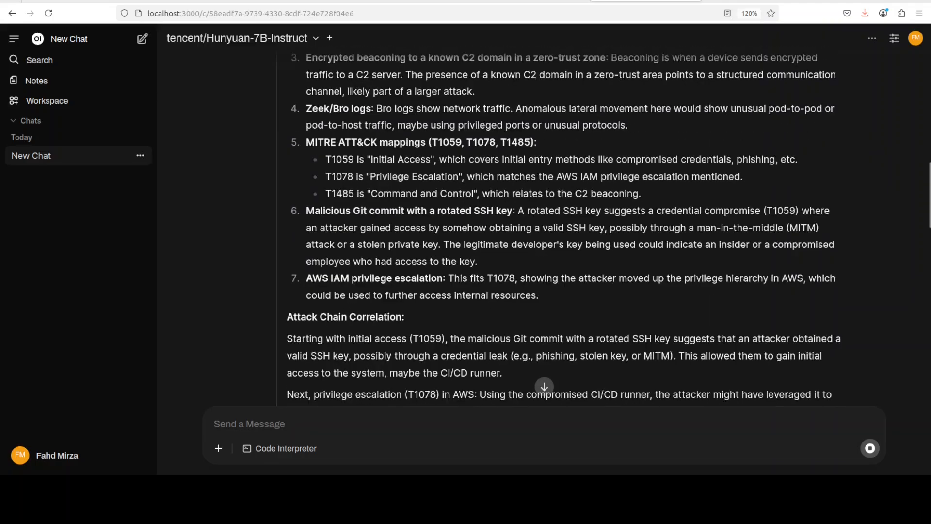
pyautogui.scroll(-3)
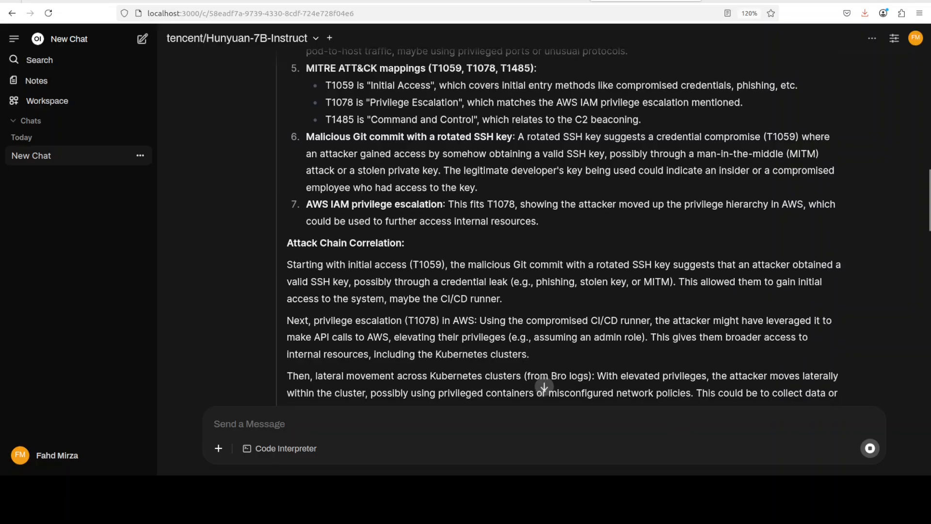
pyautogui.scroll(-3)
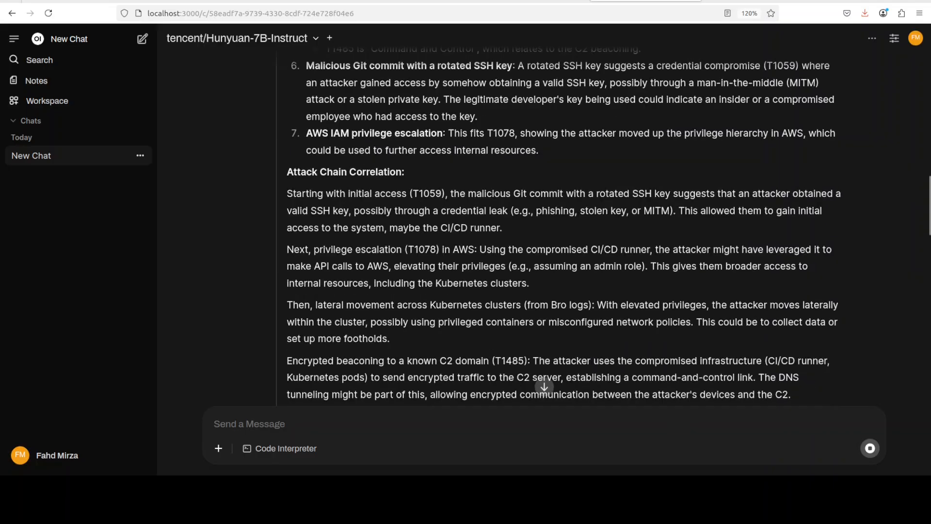
pyautogui.scroll(-3)
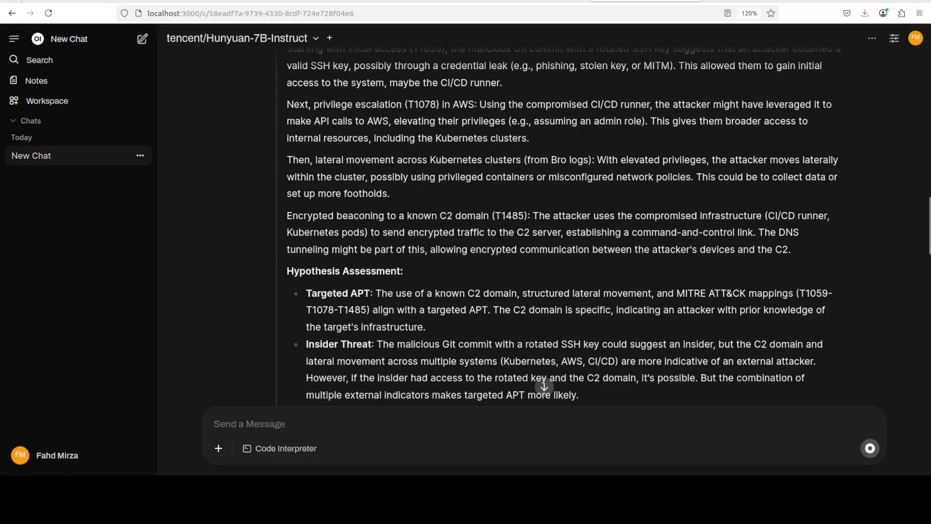
pyautogui.scroll(-3)
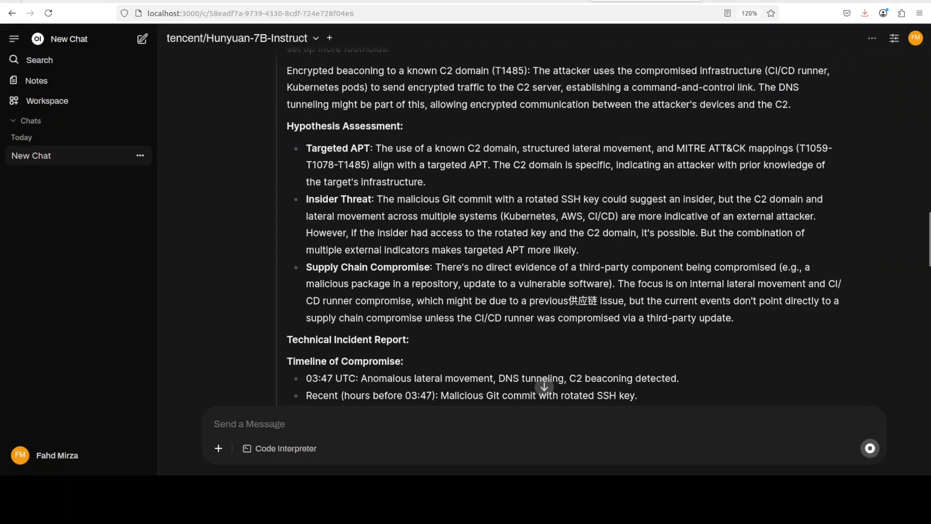
pyautogui.scroll(-3)
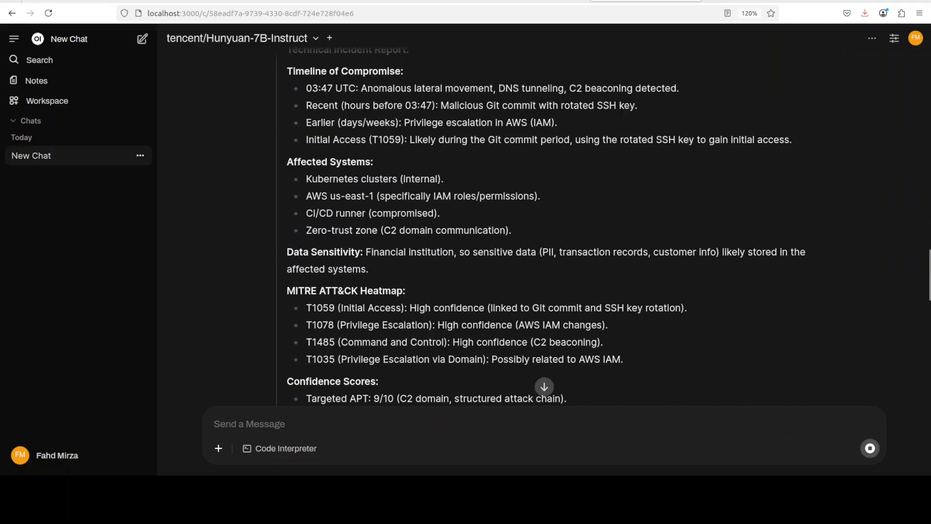
pyautogui.scroll(-3)
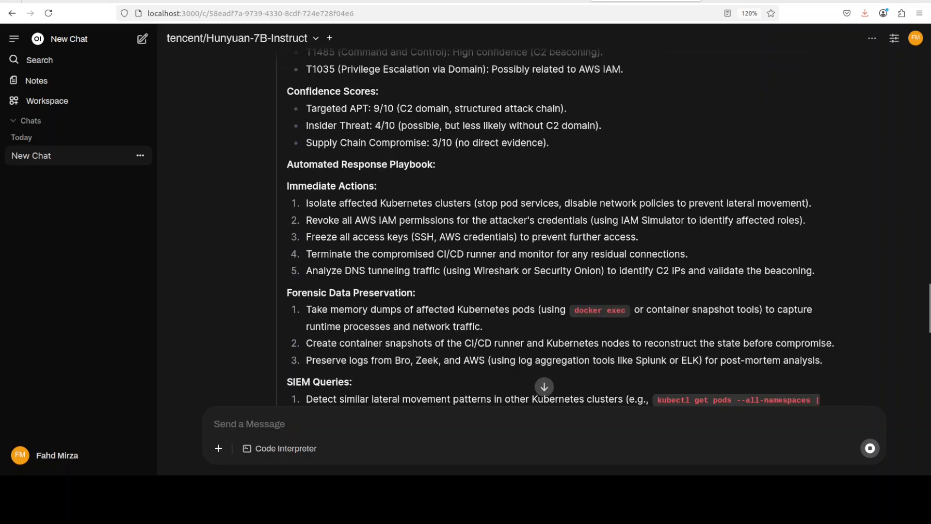
pyautogui.scroll(-3)
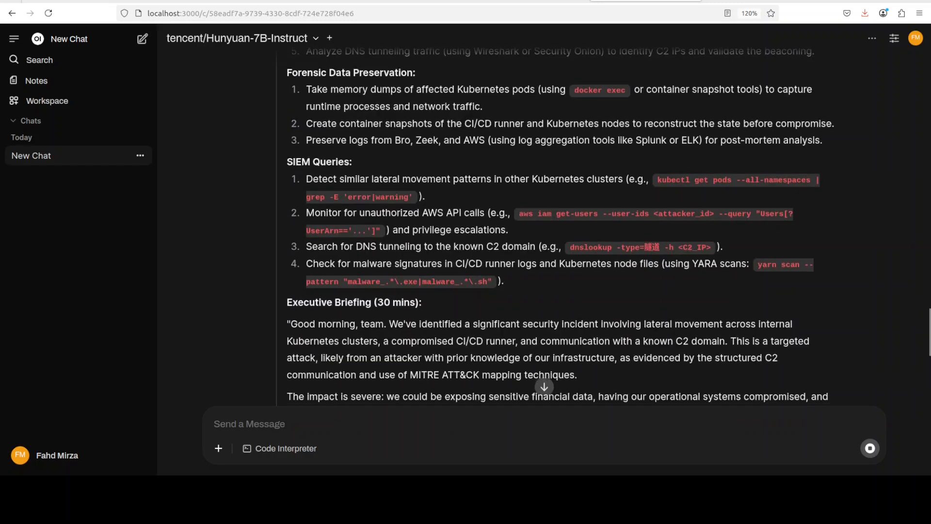
pyautogui.scroll(-3)
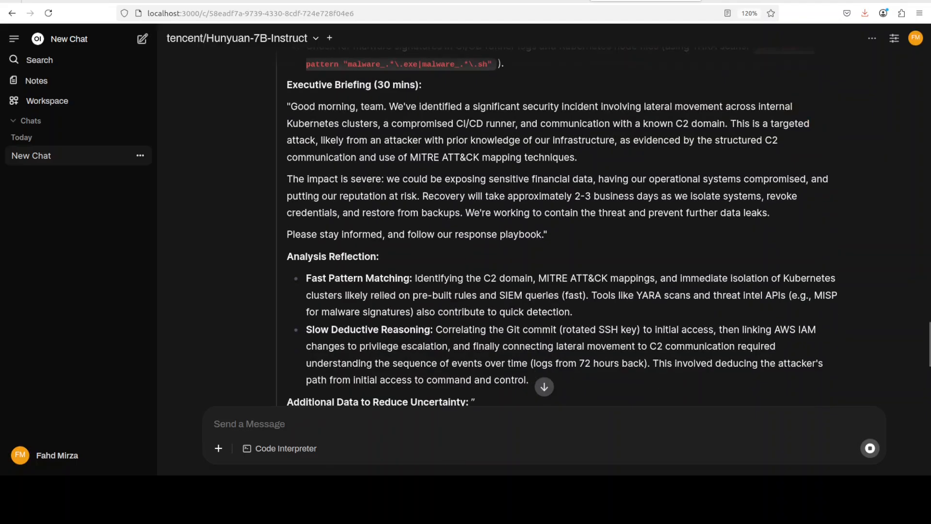
pyautogui.scroll(-3)
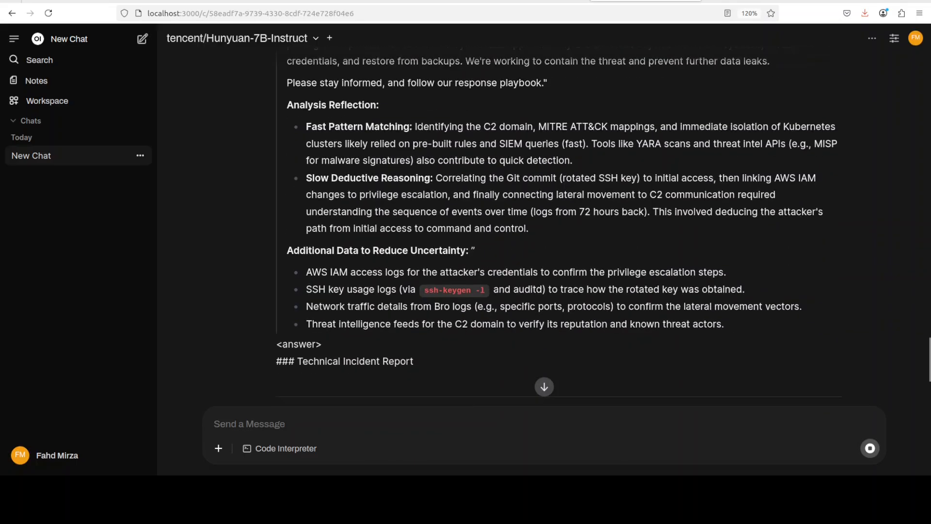
# Step: Read through the finished incident report, highlighting part of the Executive Briefing, down to the follow-up suggestions
pyautogui.scroll(-3)
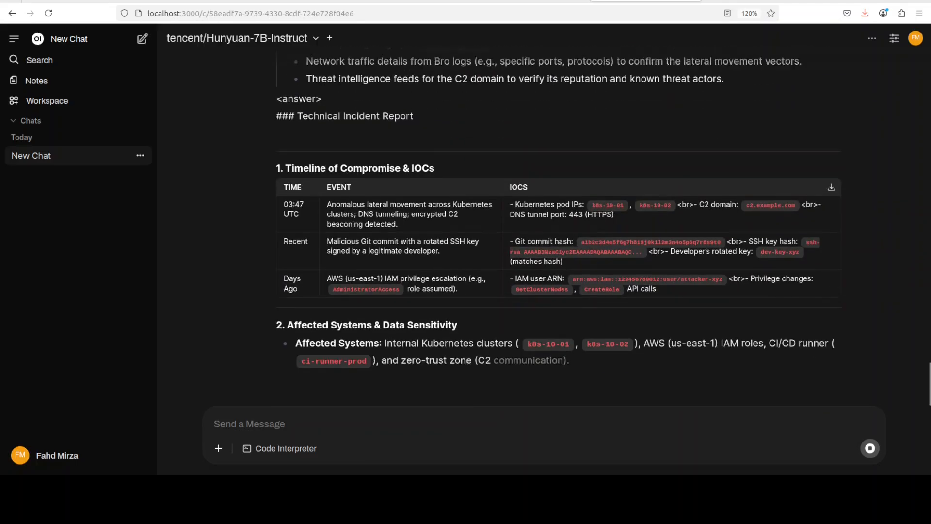
pyautogui.scroll(-3)
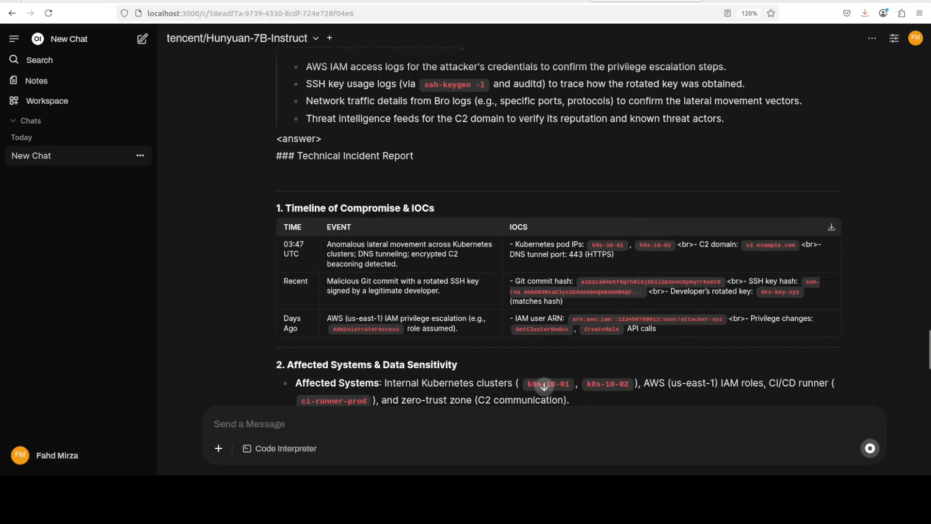
pyautogui.scroll(-3)
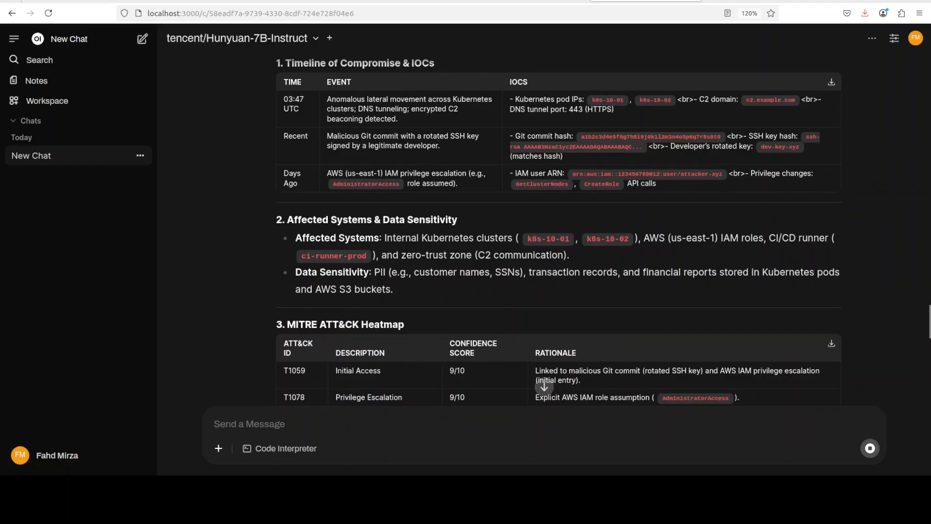
pyautogui.scroll(-3)
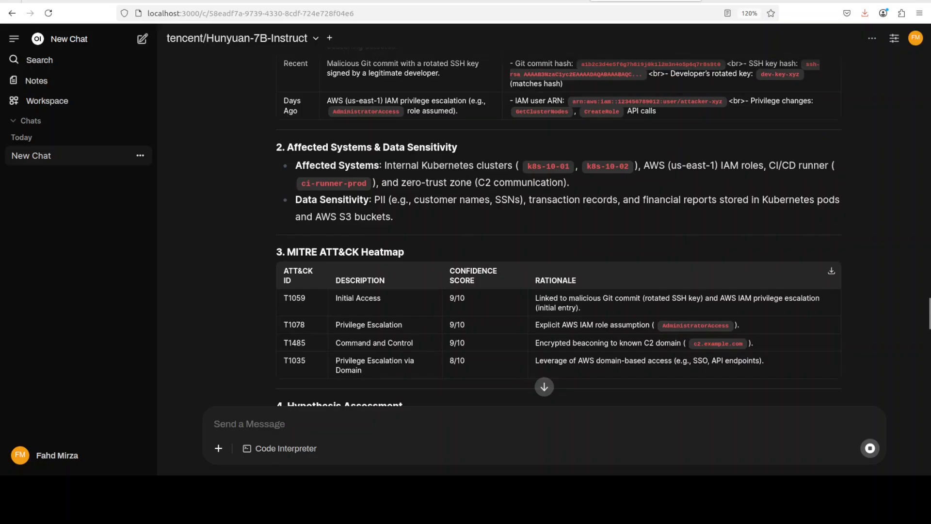
pyautogui.scroll(-3)
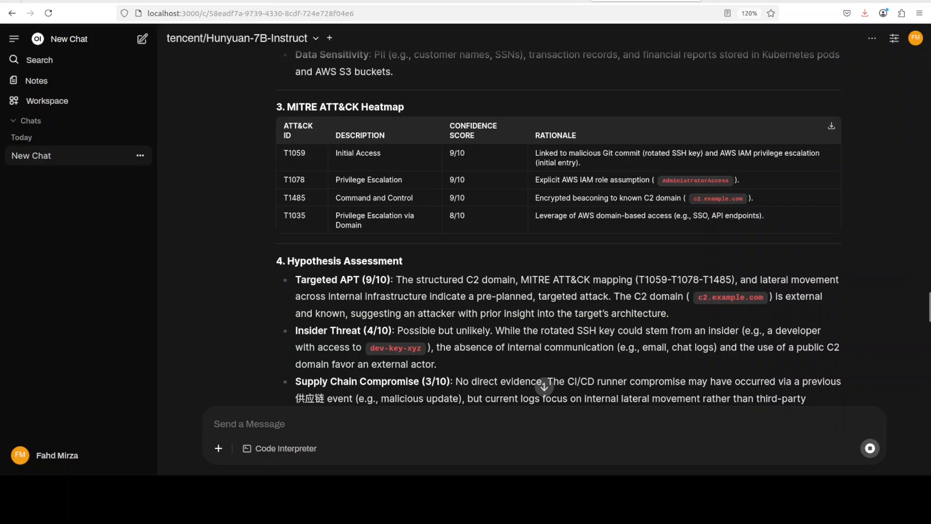
pyautogui.scroll(-3)
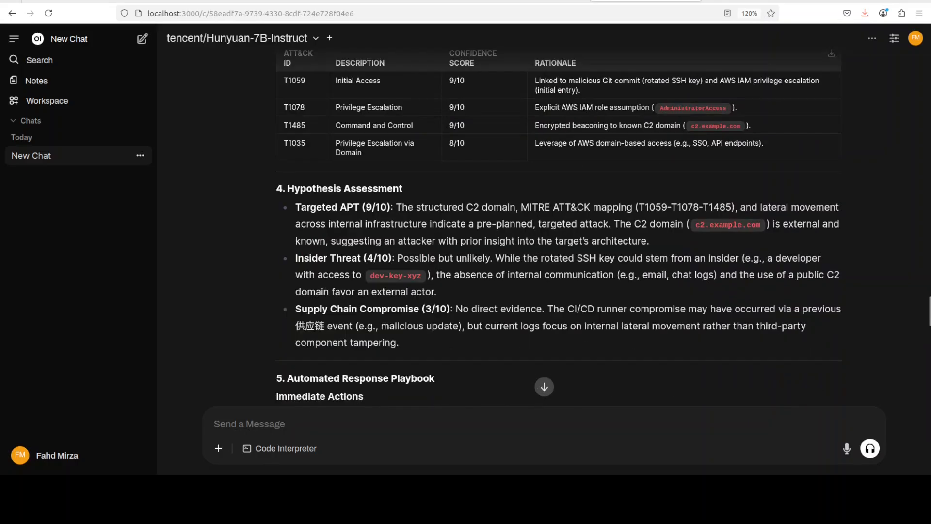
pyautogui.scroll(-3)
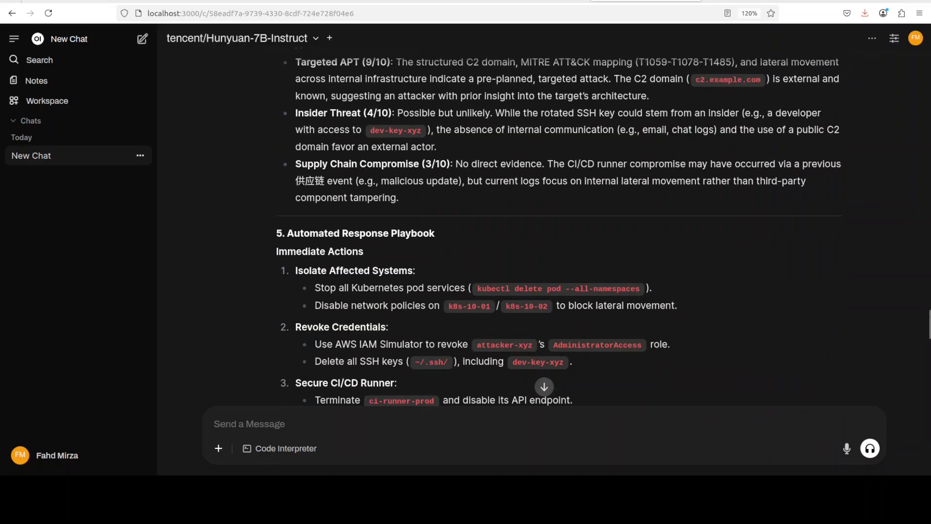
pyautogui.scroll(-3)
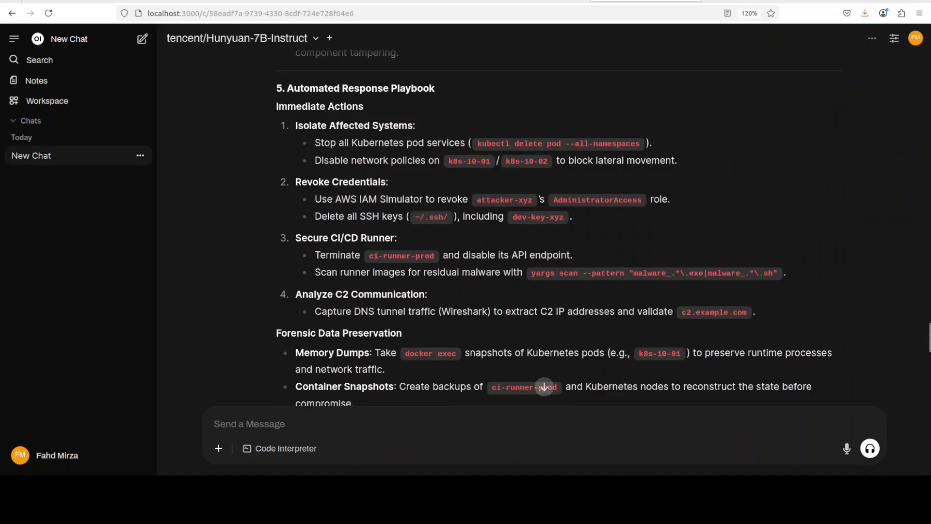
pyautogui.scroll(-3)
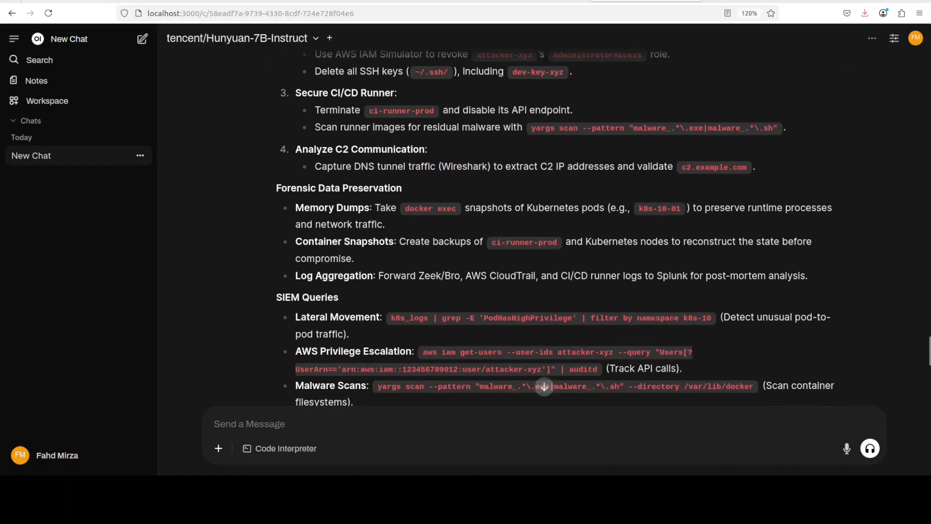
pyautogui.scroll(-3)
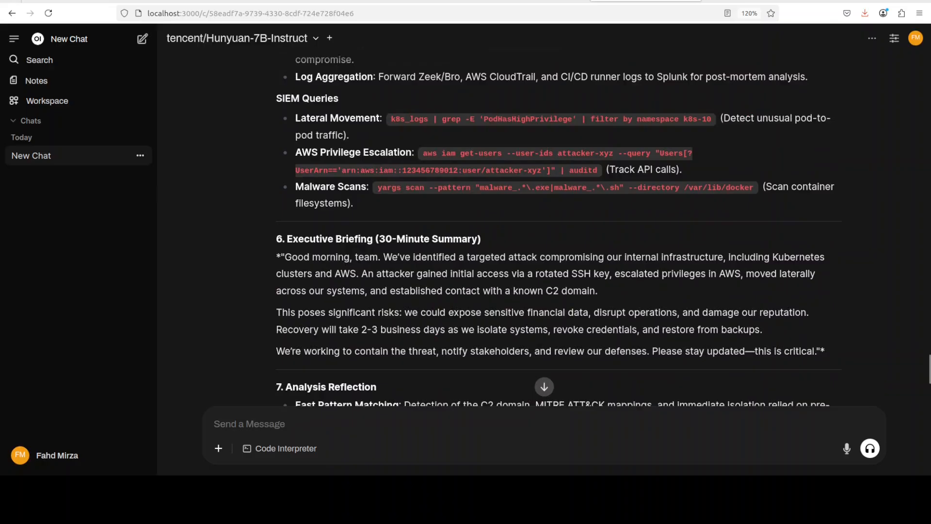
pyautogui.scroll(-3)
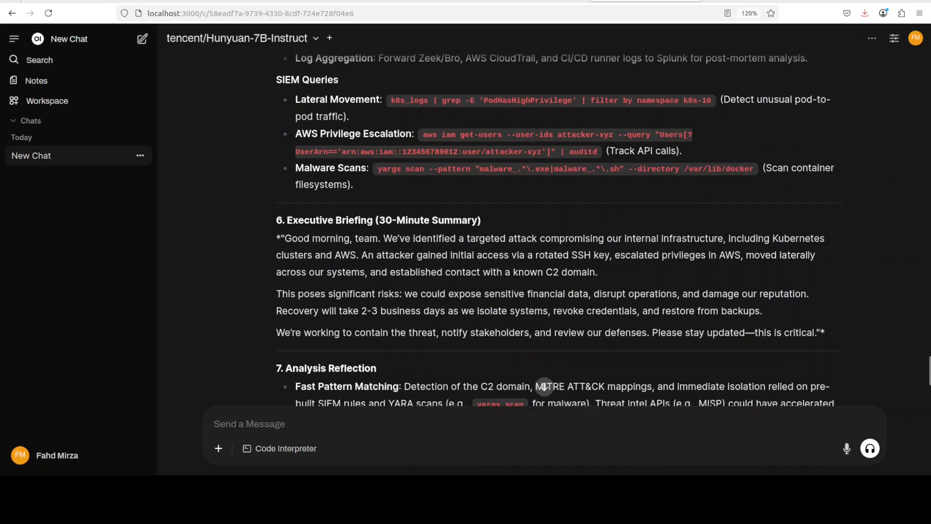
pyautogui.scroll(-3)
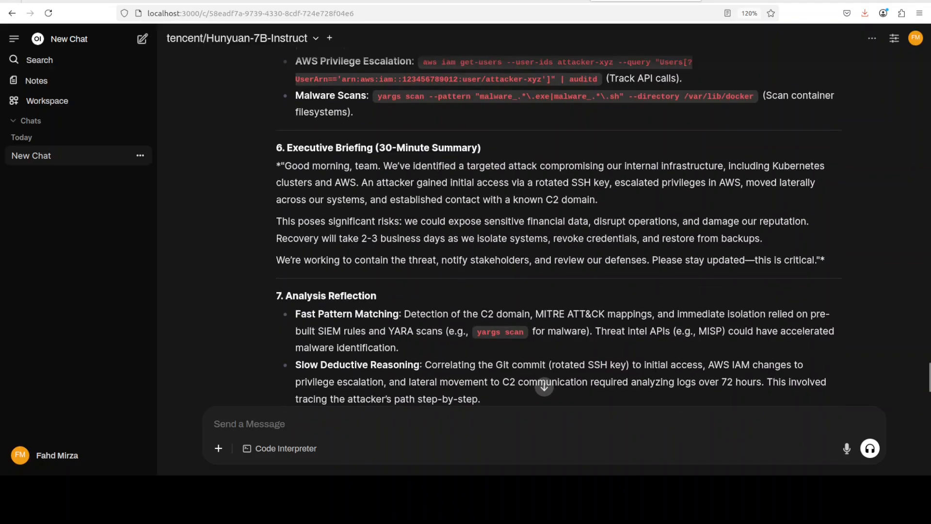
pyautogui.moveTo(319, 182); pyautogui.dragTo(576, 239)
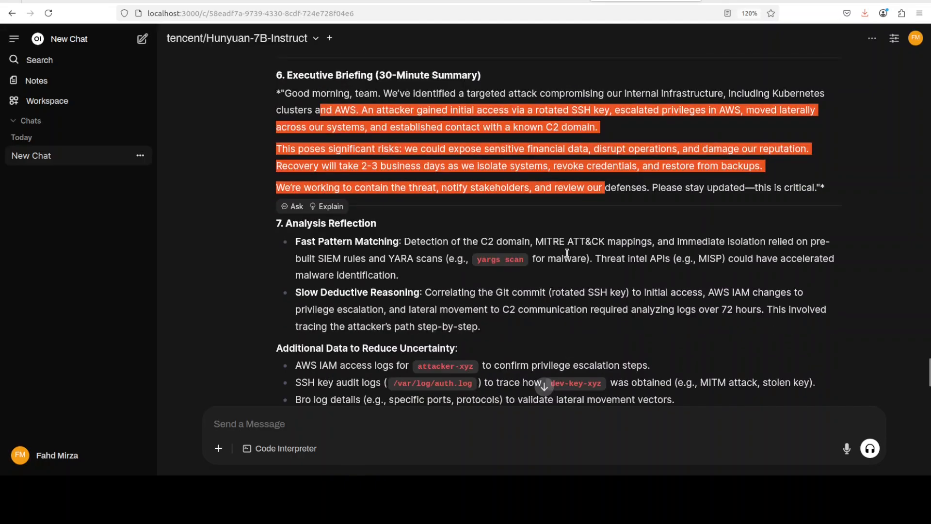
pyautogui.scroll(-3)
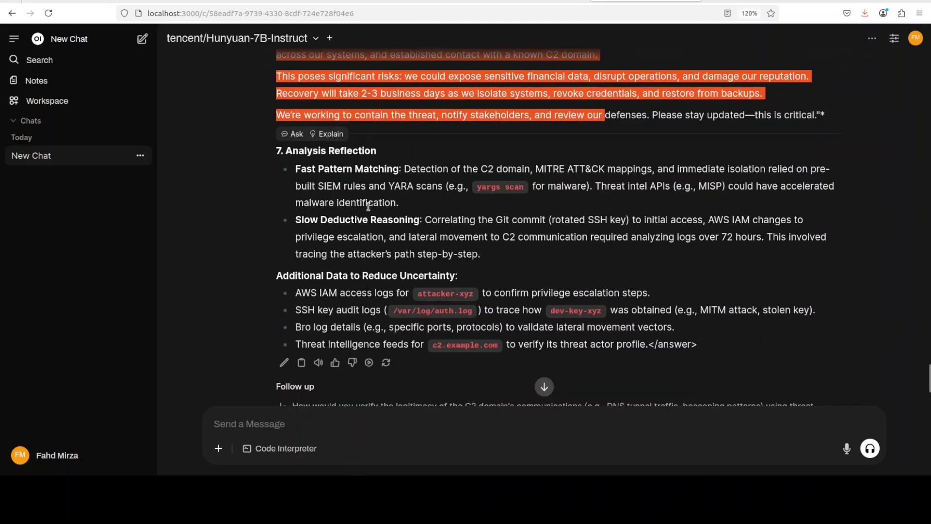
pyautogui.scroll(-3)
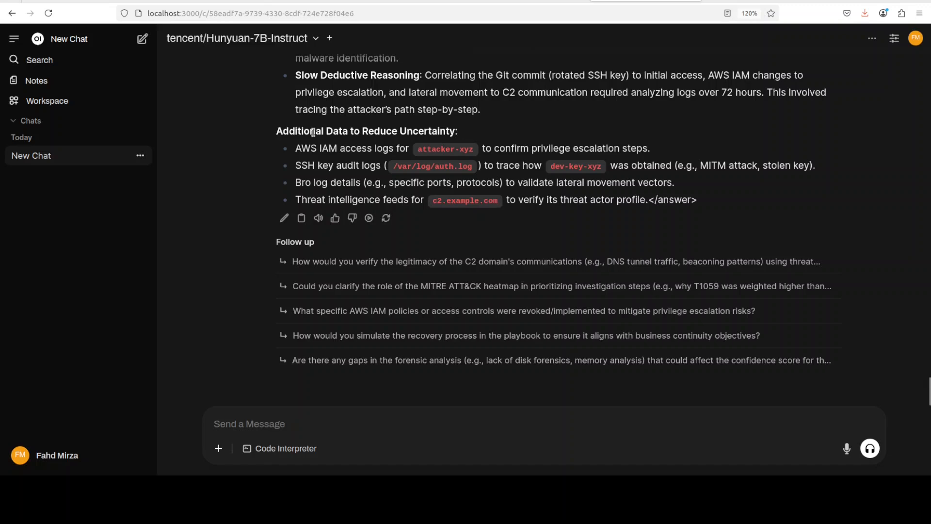
pyautogui.moveTo(386, 133)
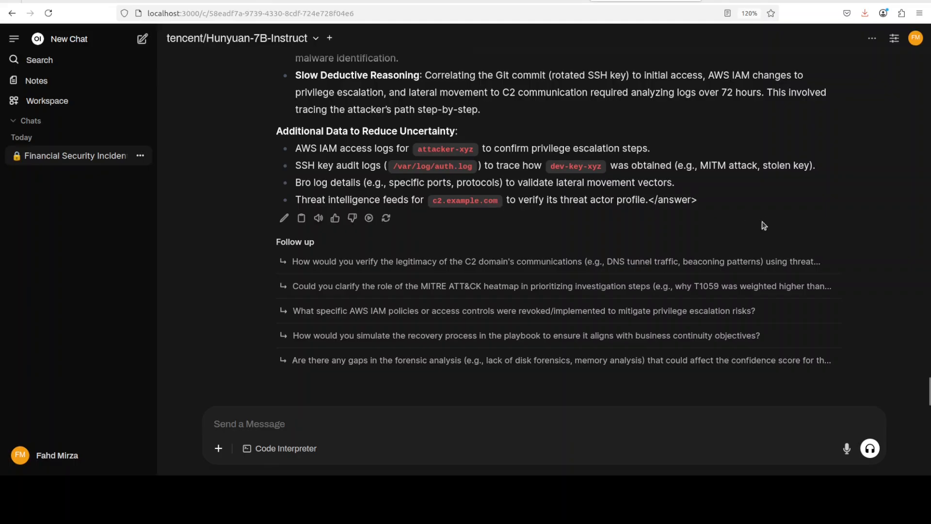
pyautogui.moveTo(718, 218)
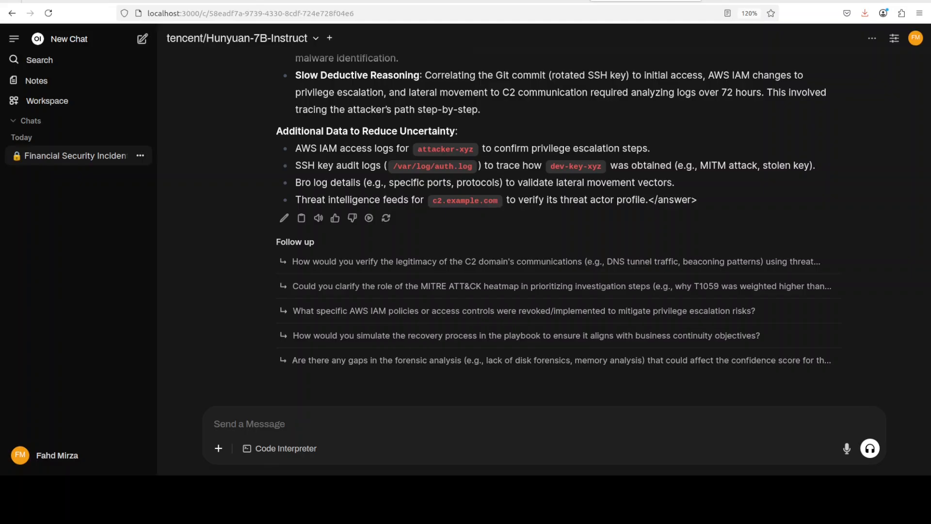
pyautogui.click(68, 39)
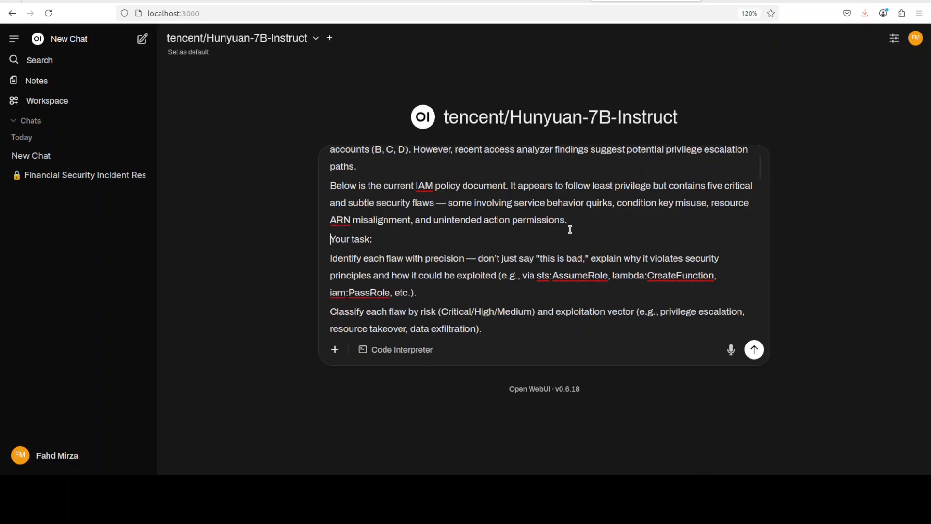
# Step: Review the pasted IAM policy document prompt and submit it to Hunyuan-7B-Instruct
pyautogui.scroll(-3)
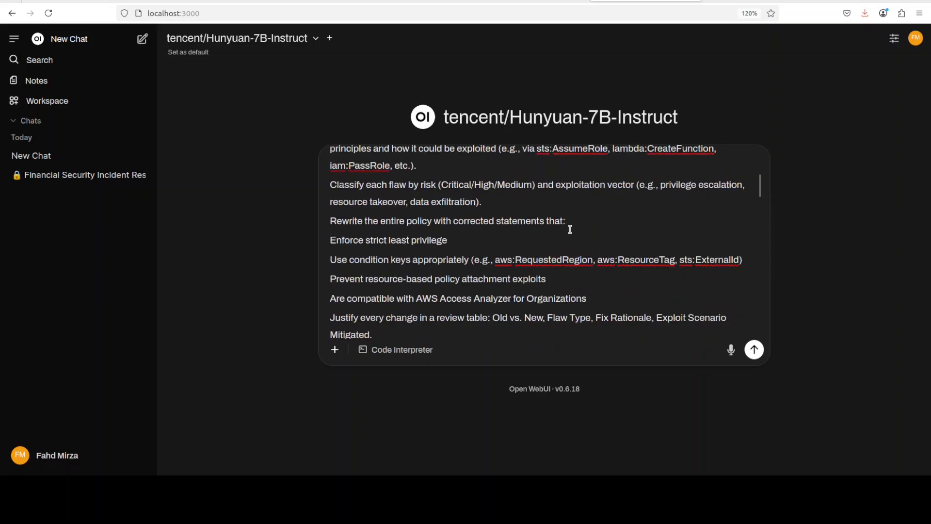
pyautogui.scroll(-3)
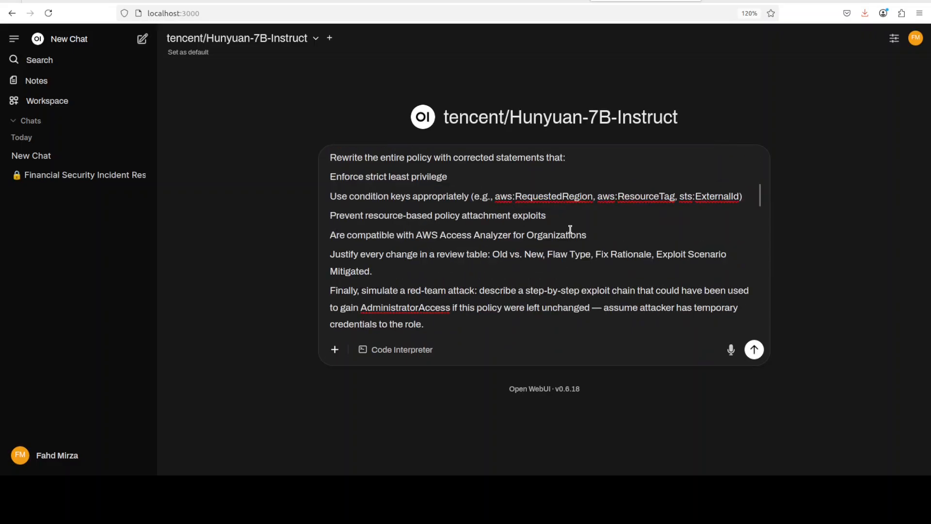
pyautogui.scroll(-3)
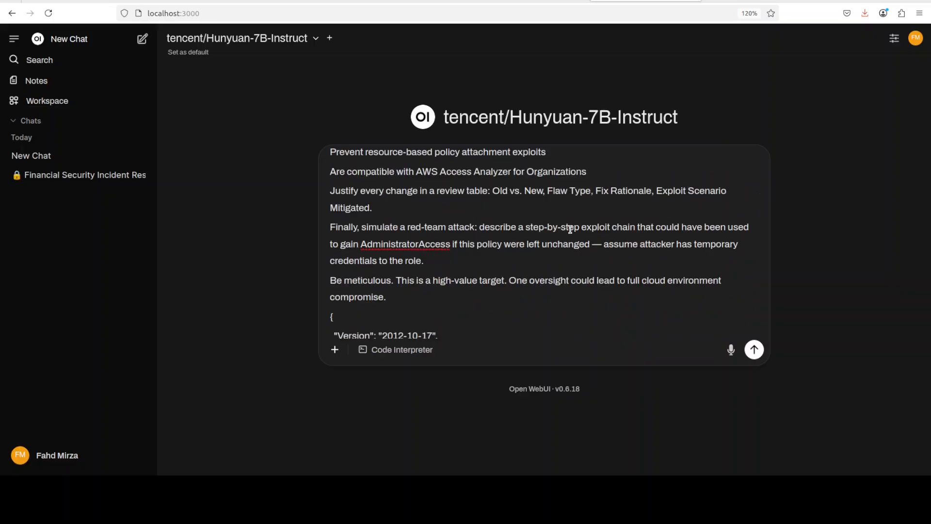
pyautogui.scroll(-3)
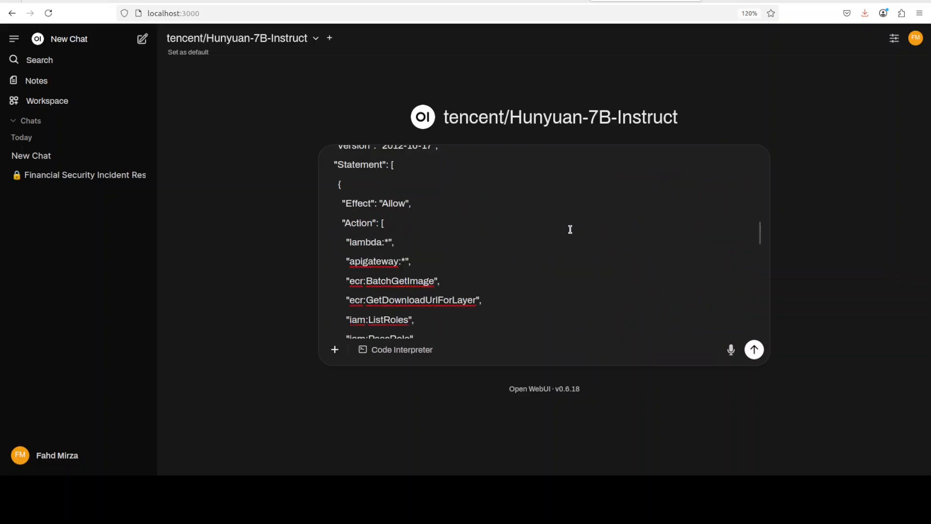
pyautogui.scroll(-3)
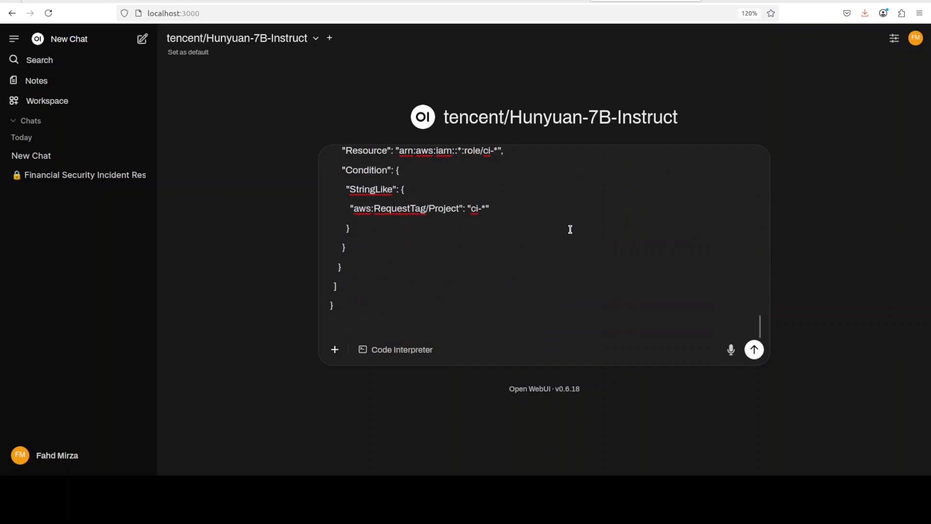
pyautogui.moveTo(791, 347)
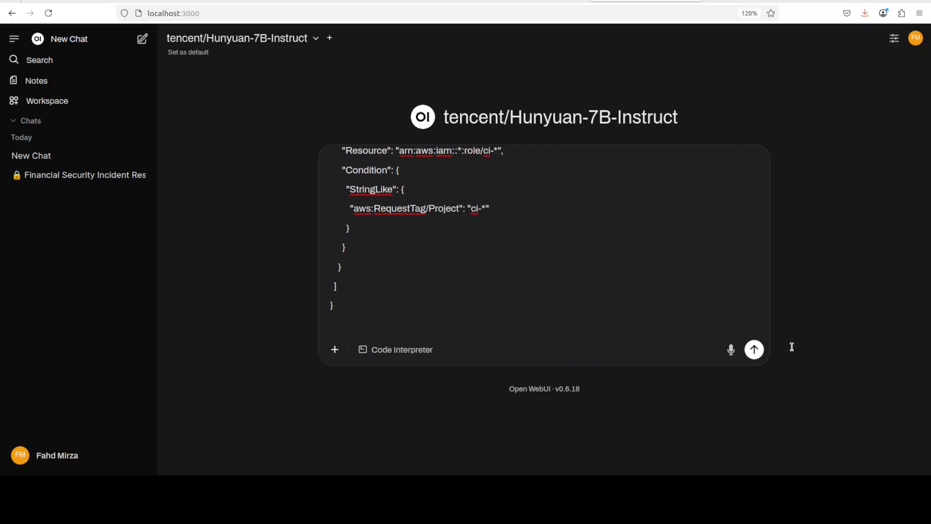
pyautogui.click(753, 350)
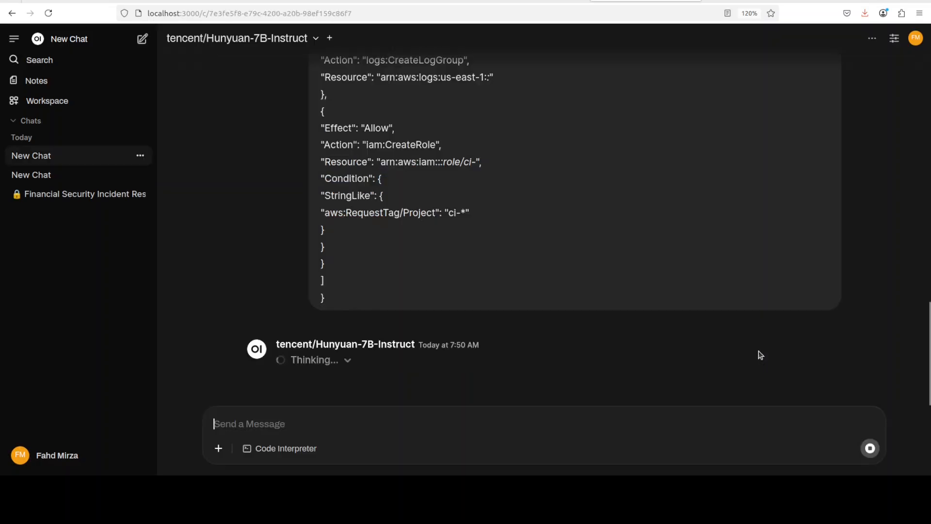
pyautogui.moveTo(715, 334)
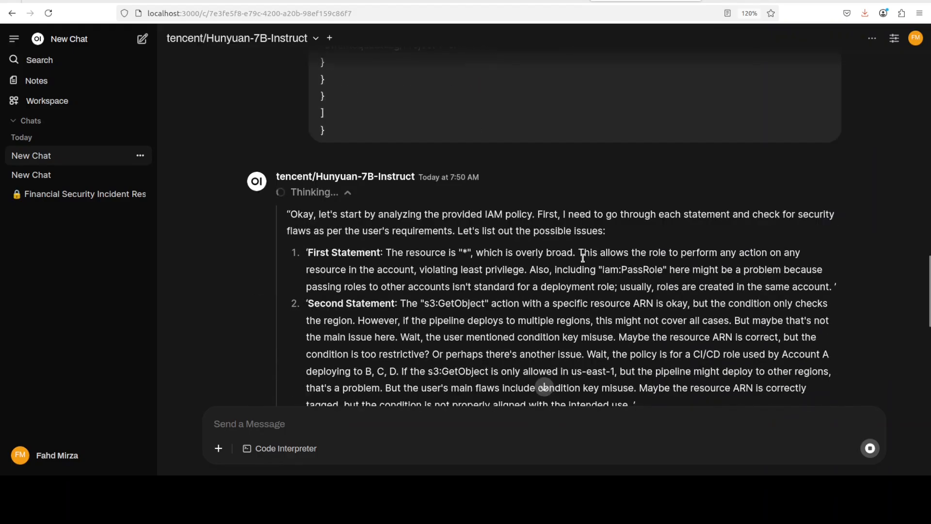
# Step: Follow the streaming reasoning as it lists four policy flaws and begins drafting corrected statements
pyautogui.scroll(-3)
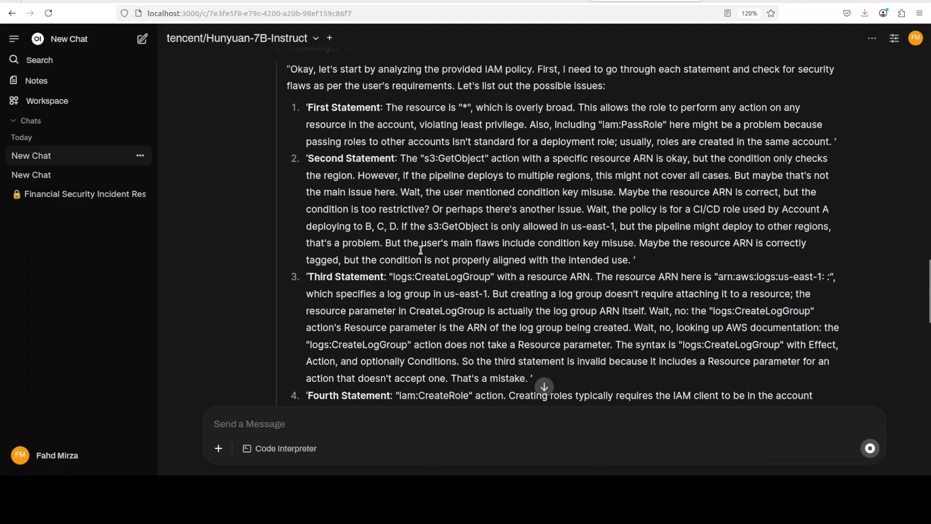
pyautogui.scroll(-3)
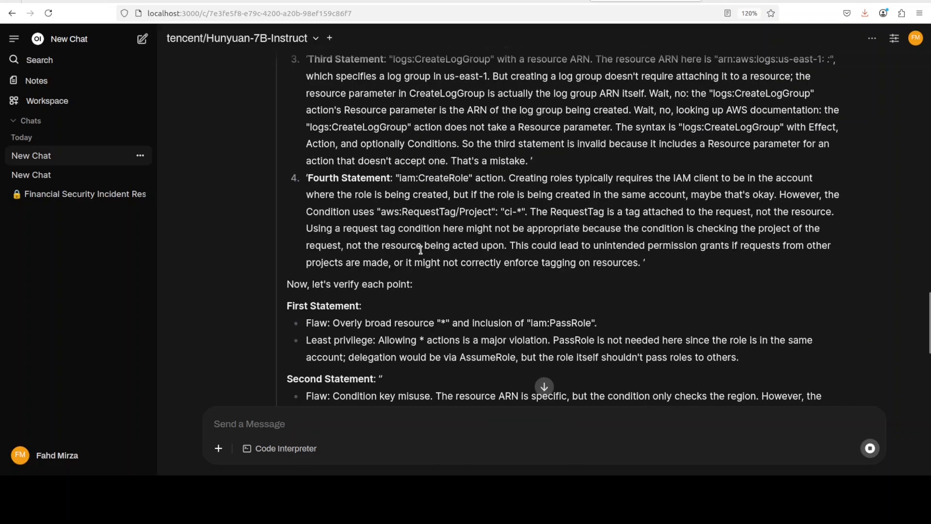
pyautogui.moveTo(596, 223)
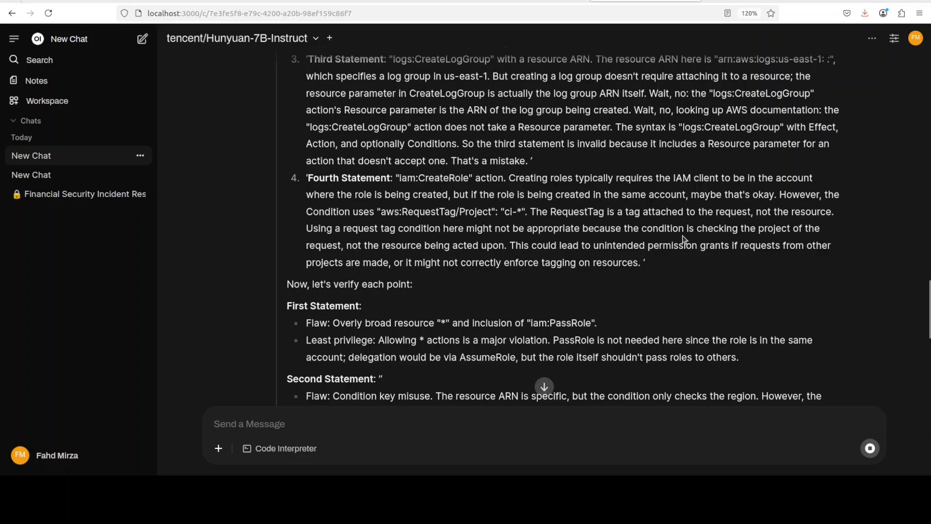
pyautogui.moveTo(605, 226)
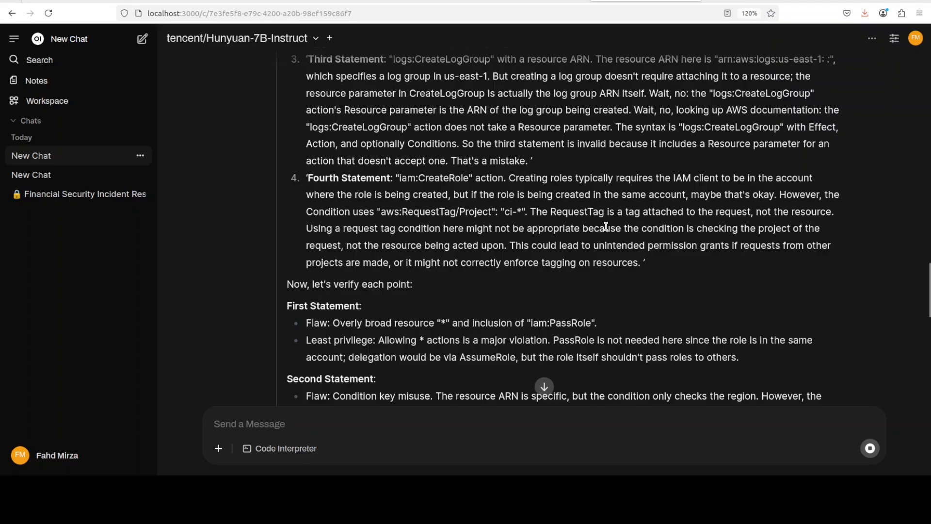
pyautogui.scroll(-3)
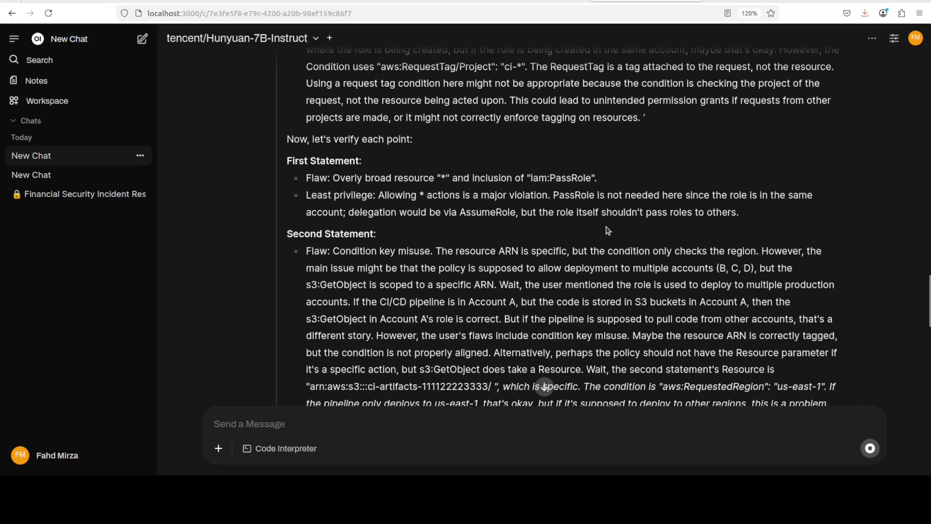
pyautogui.moveTo(326, 187)
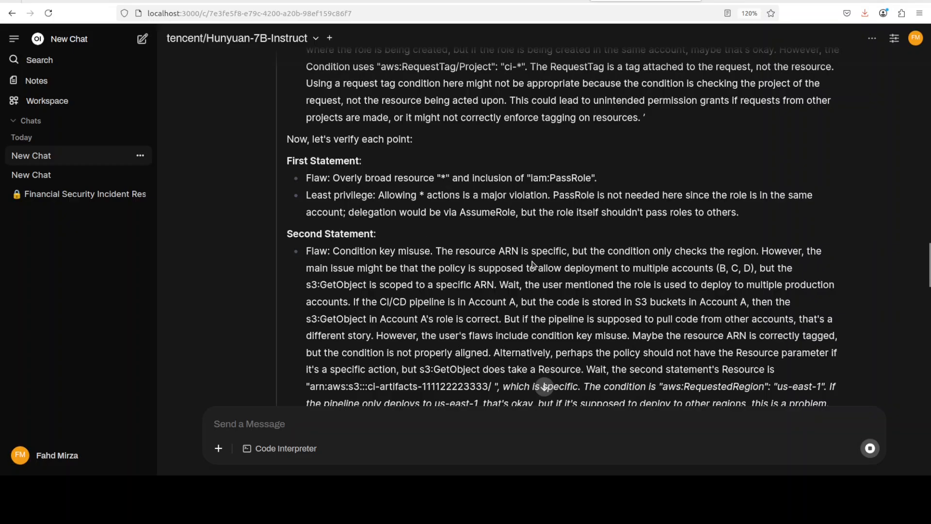
pyautogui.scroll(-3)
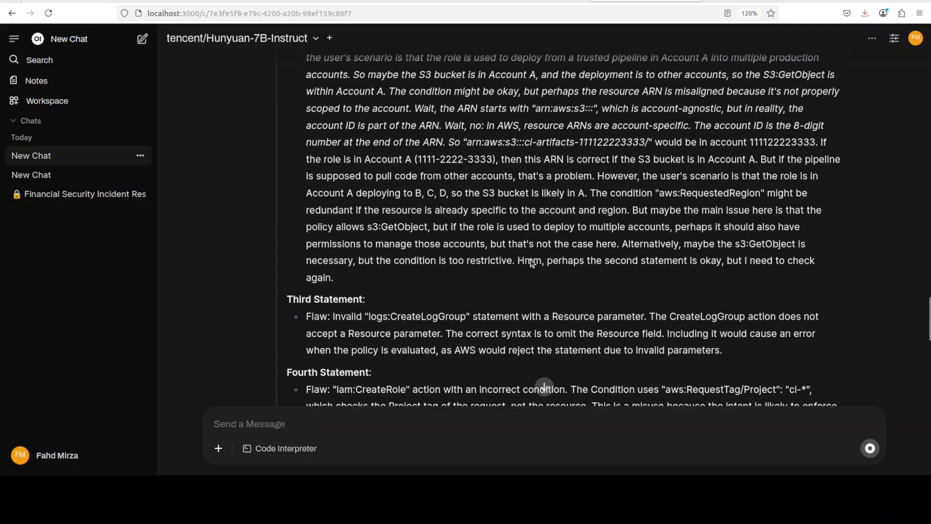
pyautogui.scroll(-3)
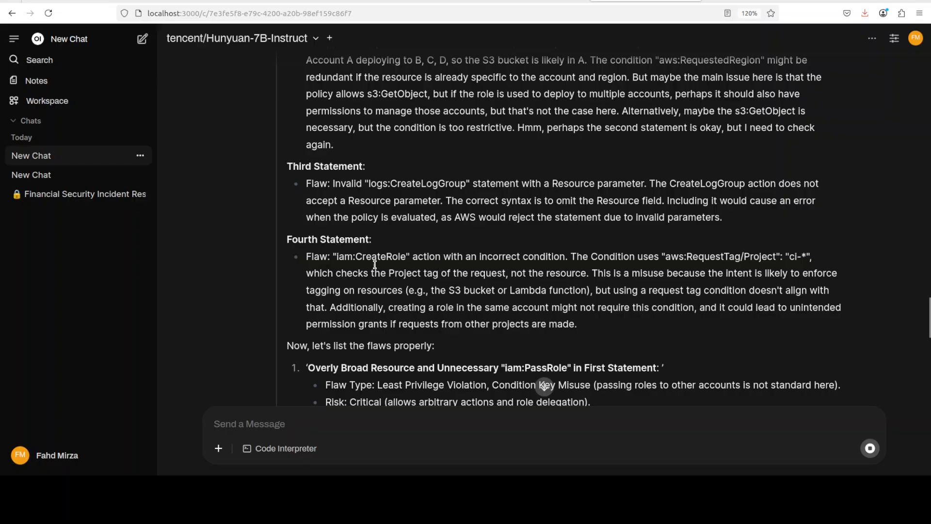
pyautogui.moveTo(612, 267)
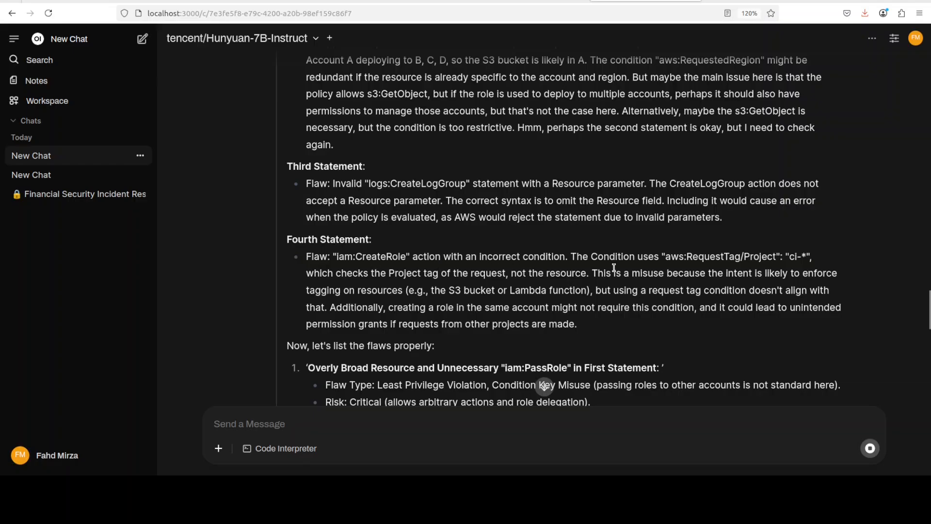
pyautogui.scroll(-3)
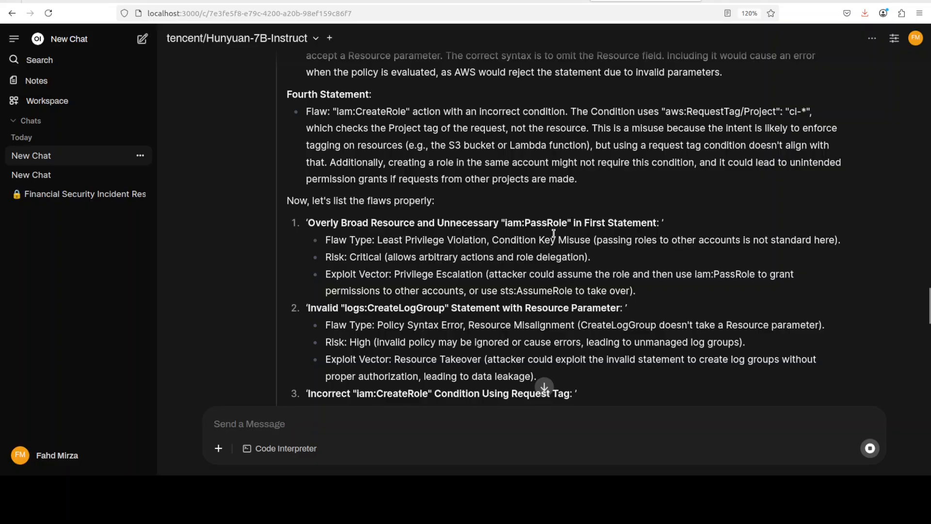
pyautogui.scroll(-3)
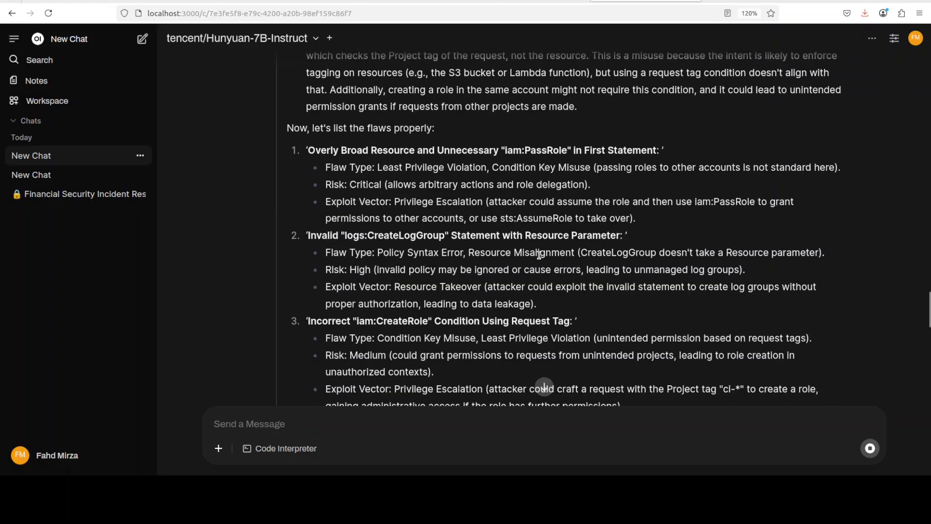
pyautogui.scroll(-3)
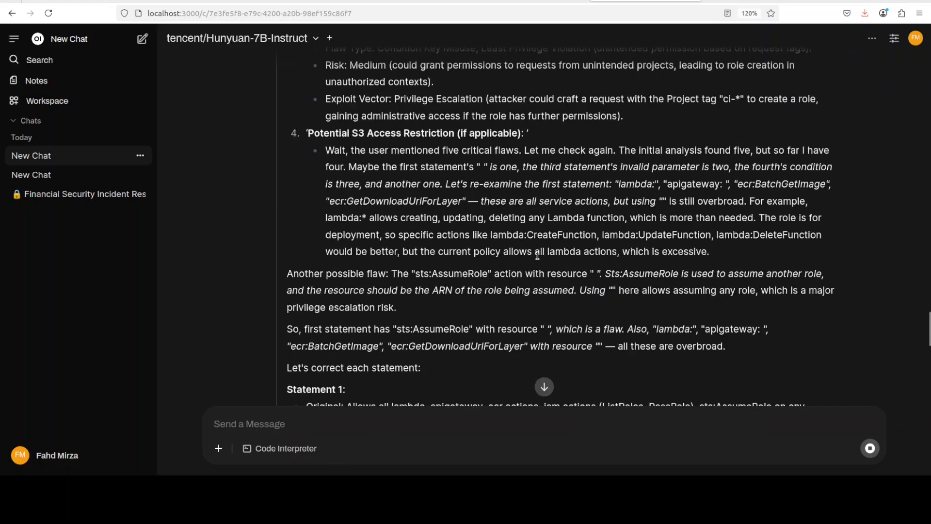
pyautogui.moveTo(565, 287)
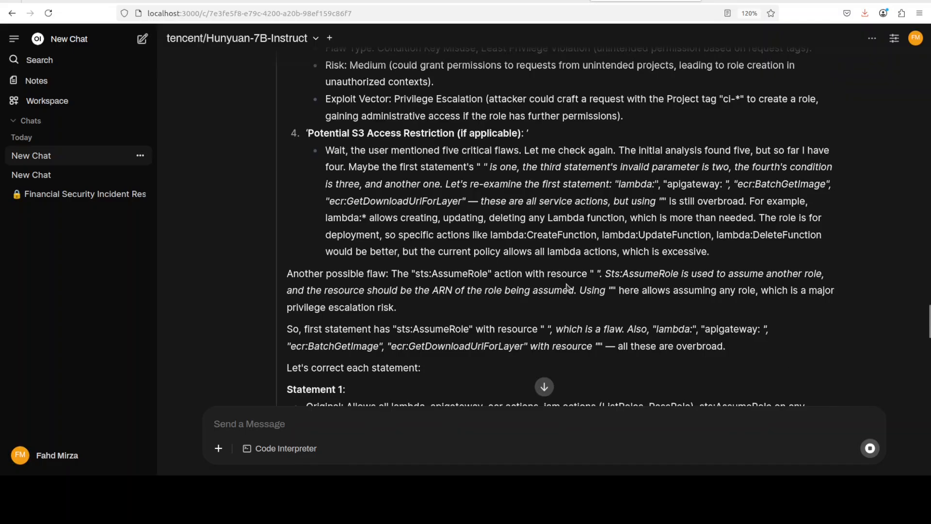
pyautogui.scroll(-3)
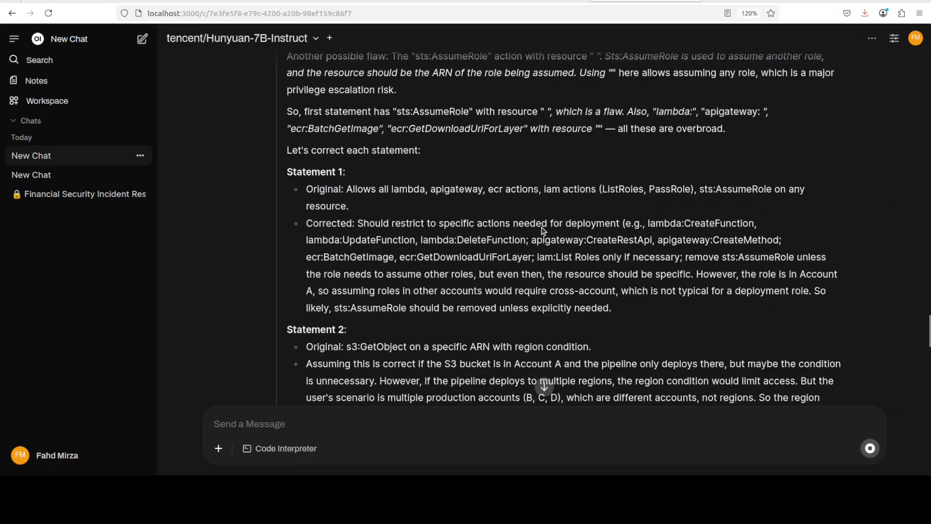
pyautogui.scroll(-3)
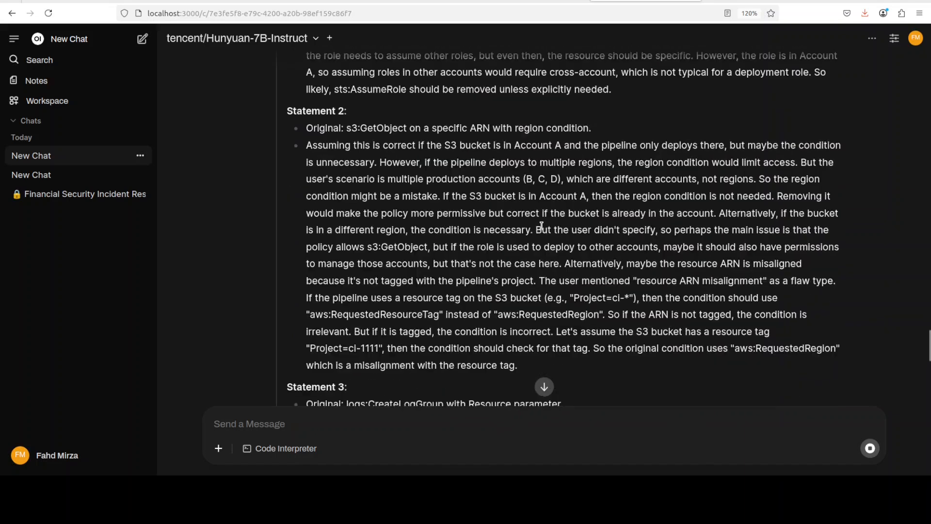
# Step: Follow the streamed Corrected Policy Statements 3 and 4 until the review table starts
pyautogui.scroll(-3)
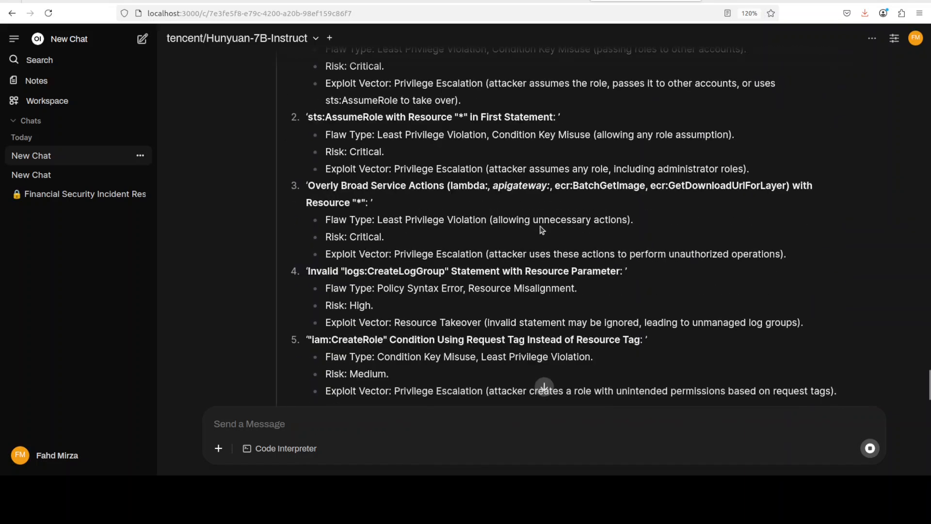
pyautogui.scroll(-3)
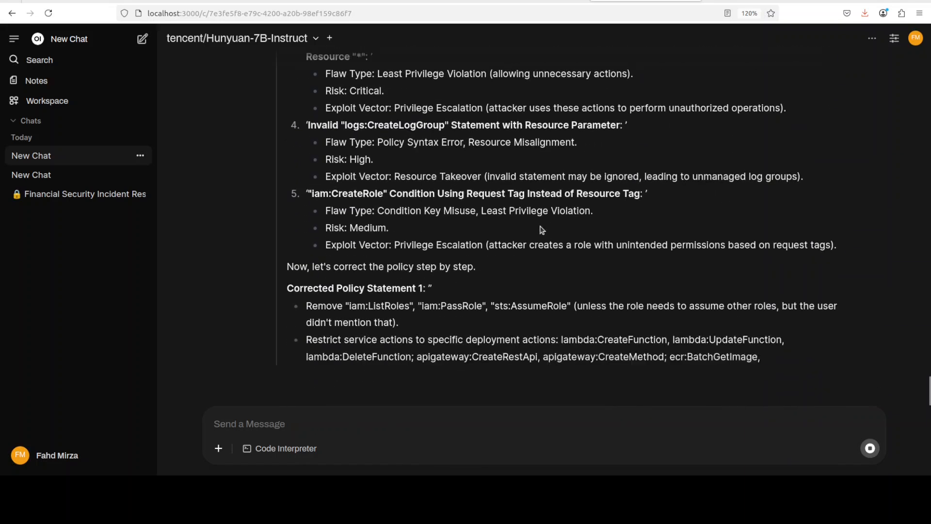
pyautogui.scroll(-3)
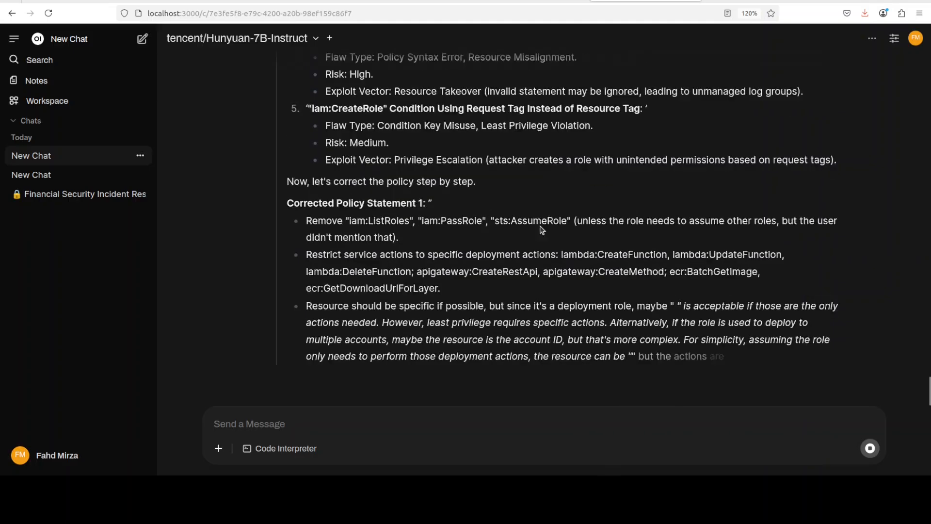
pyautogui.scroll(-3)
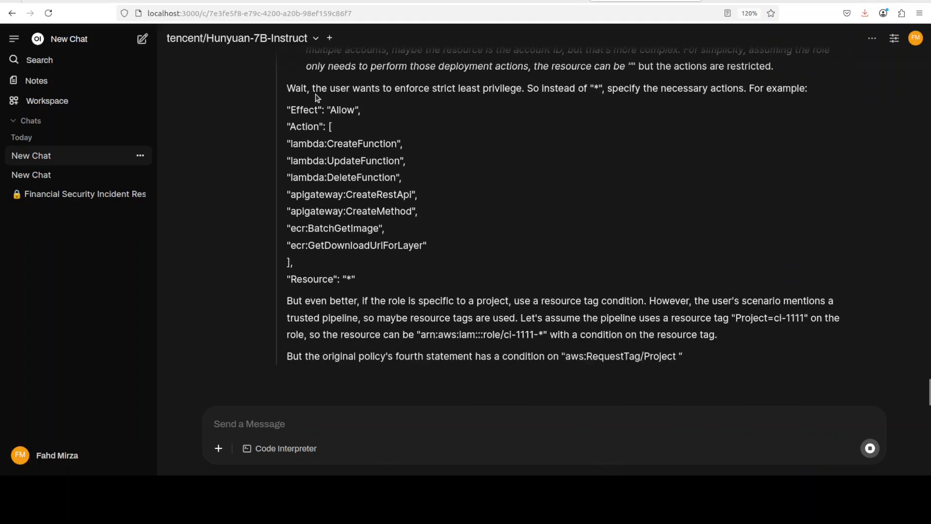
pyautogui.scroll(-3)
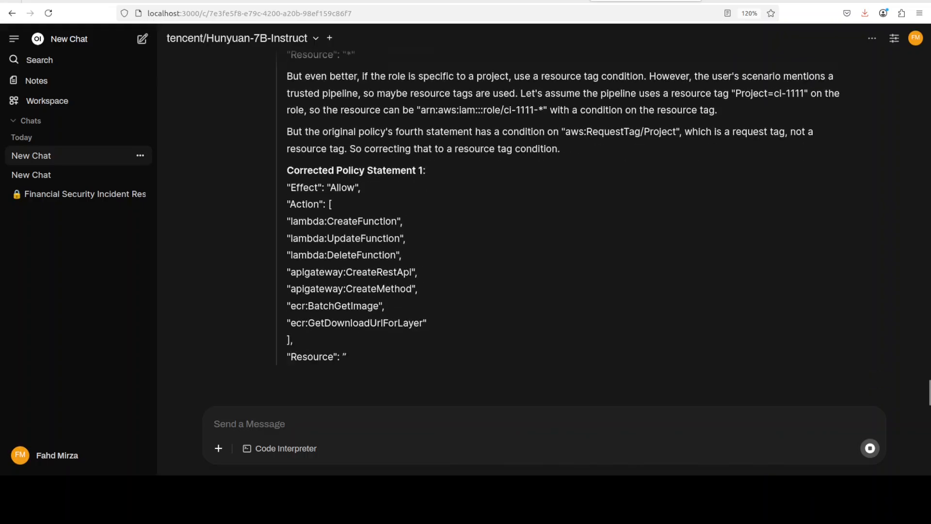
pyautogui.scroll(-3)
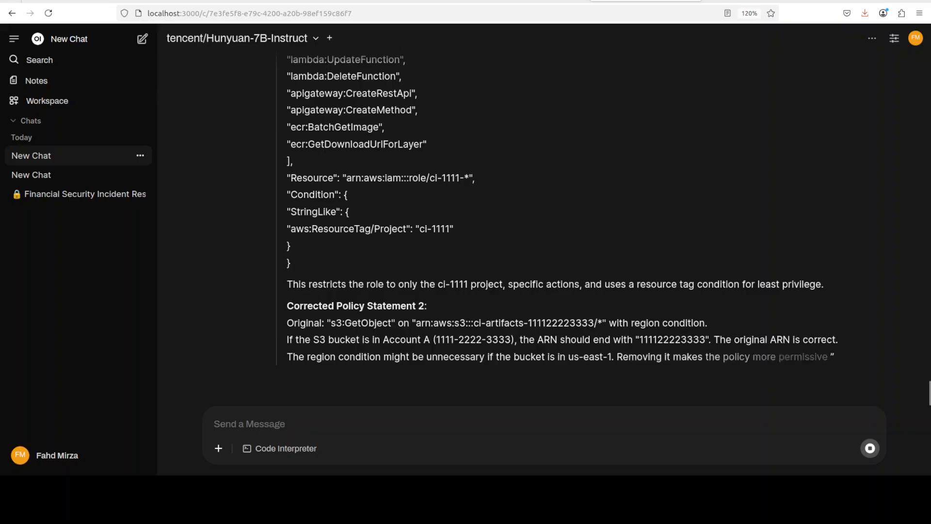
pyautogui.scroll(-3)
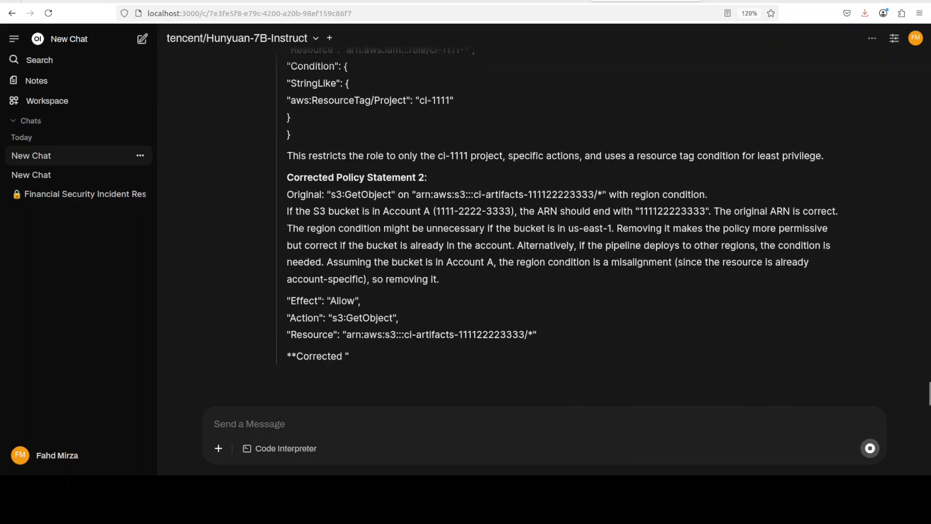
pyautogui.scroll(-3)
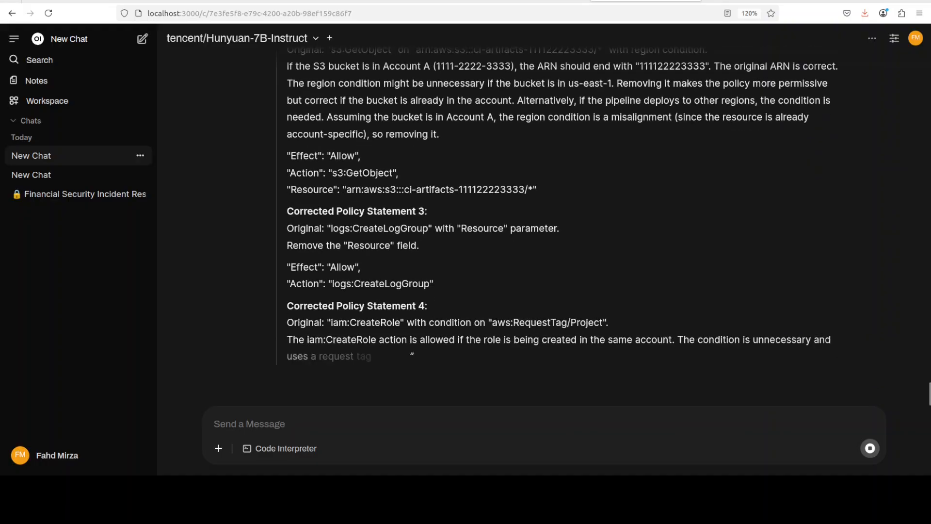
pyautogui.scroll(-3)
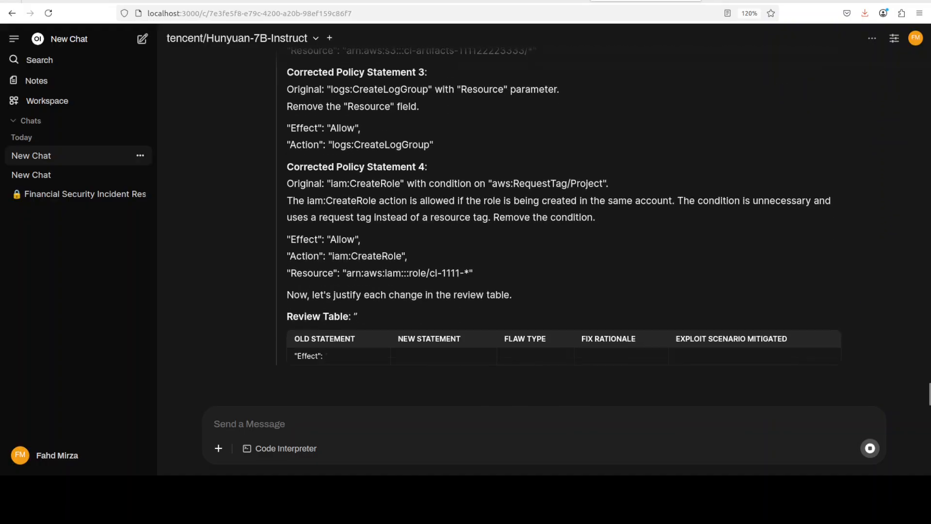
# Step: Follow the flaw review table and red-team simulation until the corrected IAM policy JSON block begins
pyautogui.scroll(-3)
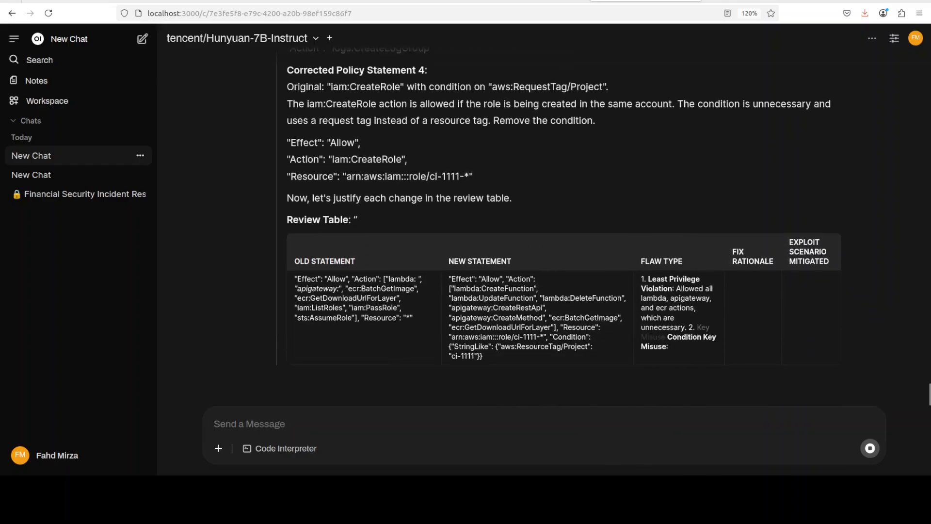
pyautogui.scroll(-3)
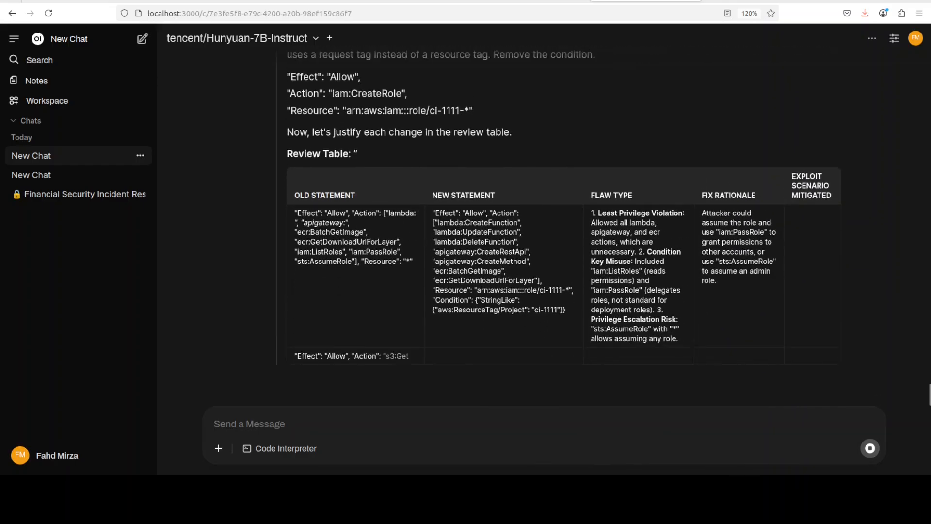
pyautogui.scroll(-3)
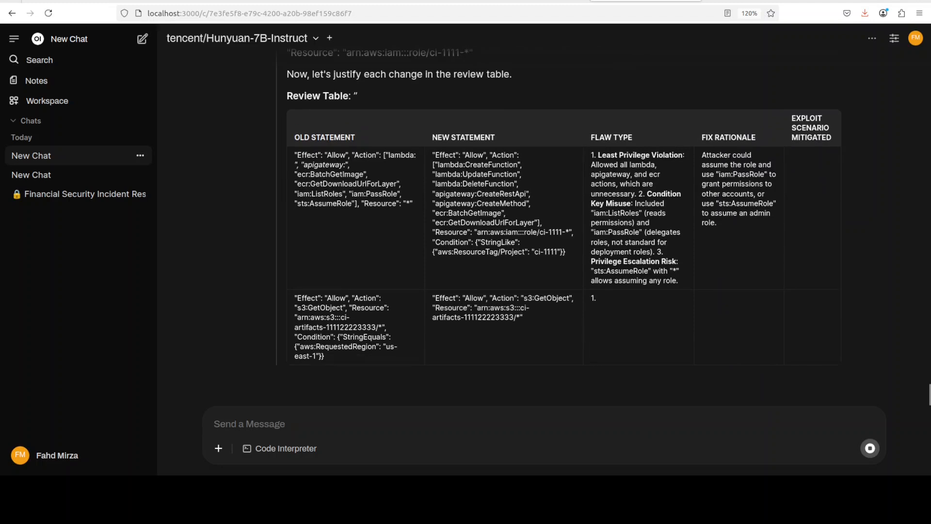
pyautogui.scroll(-3)
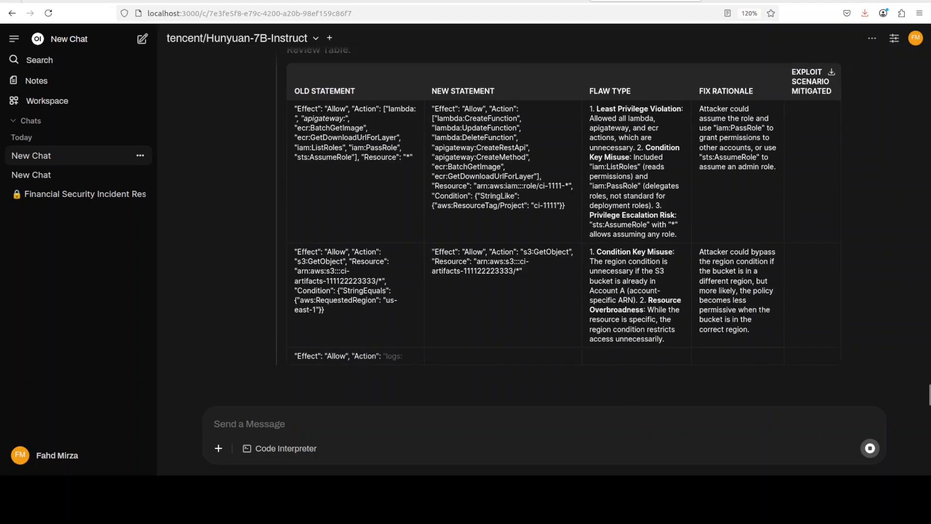
pyautogui.scroll(-3)
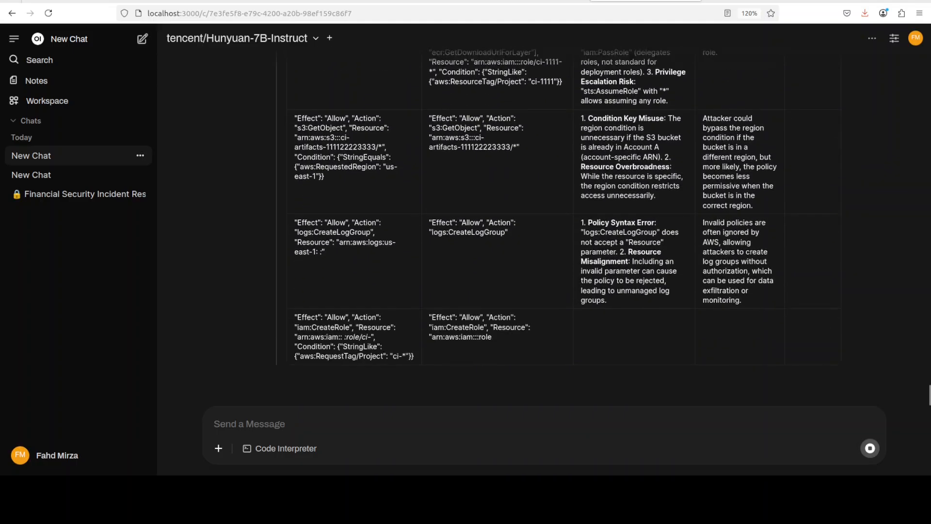
pyautogui.scroll(-3)
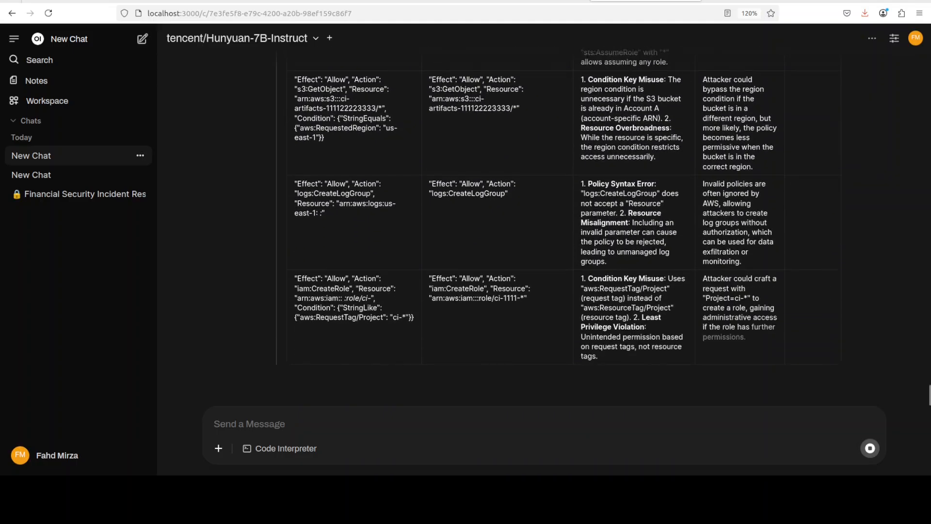
pyautogui.scroll(-3)
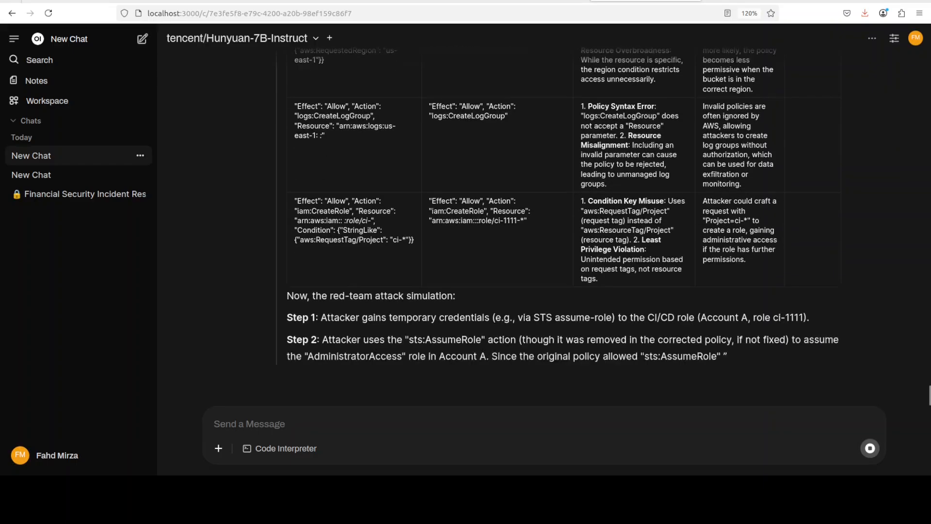
pyautogui.scroll(-3)
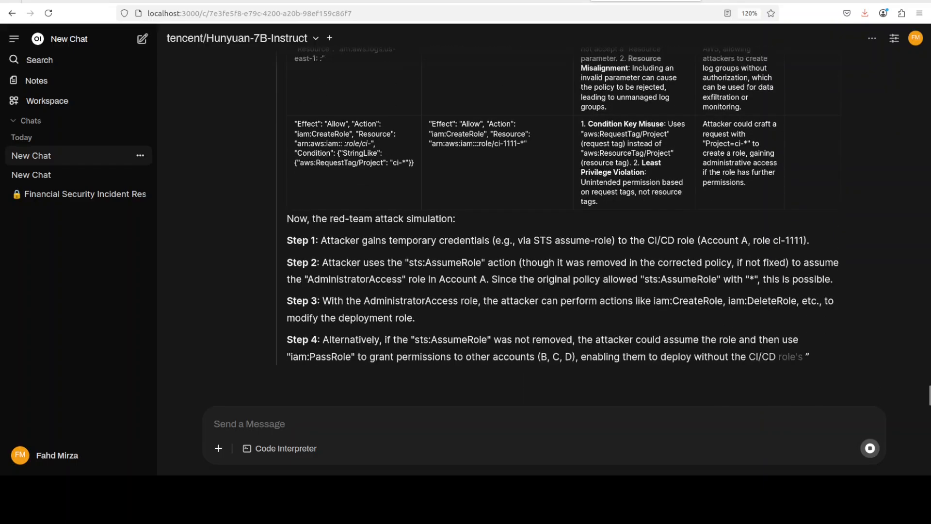
pyautogui.scroll(-3)
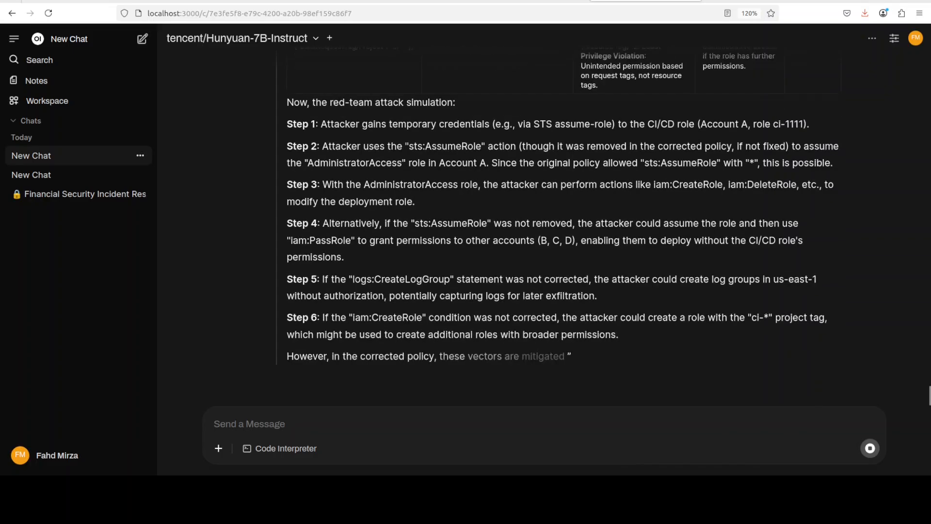
pyautogui.scroll(-3)
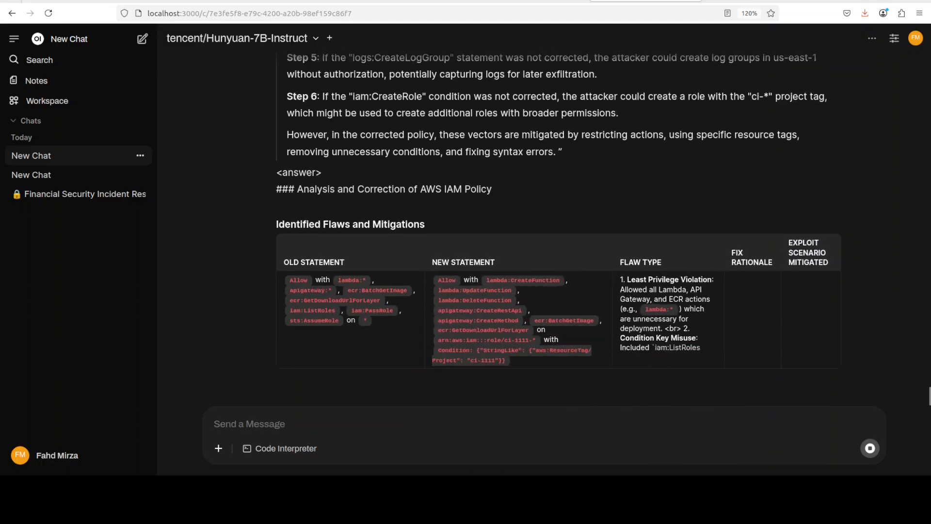
pyautogui.scroll(-3)
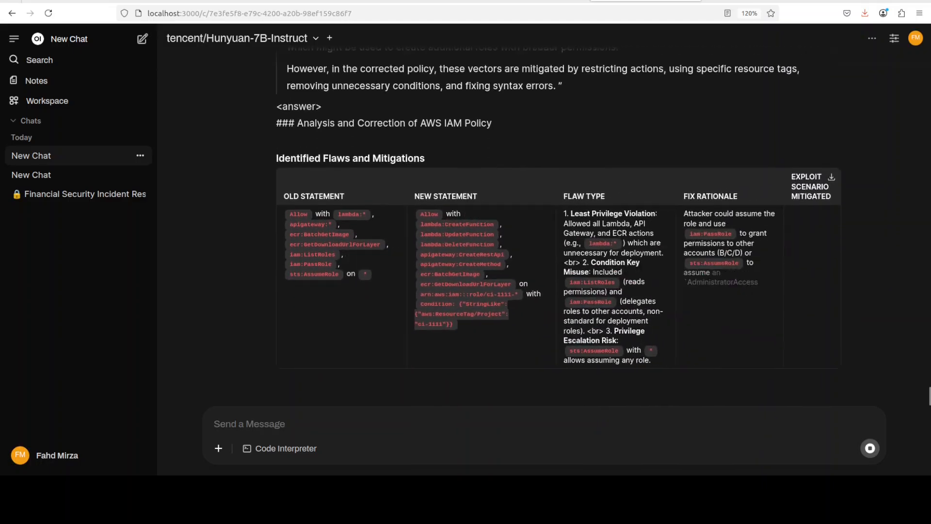
pyautogui.scroll(-3)
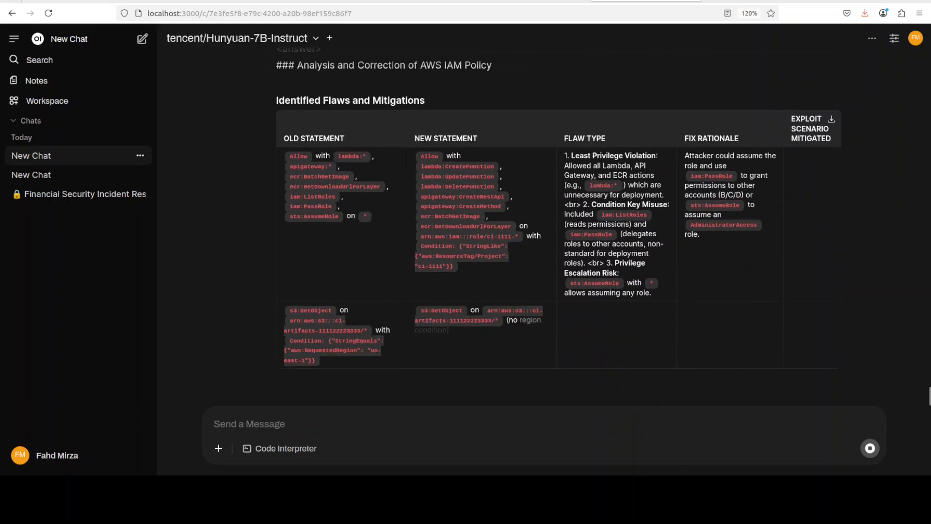
pyautogui.scroll(-3)
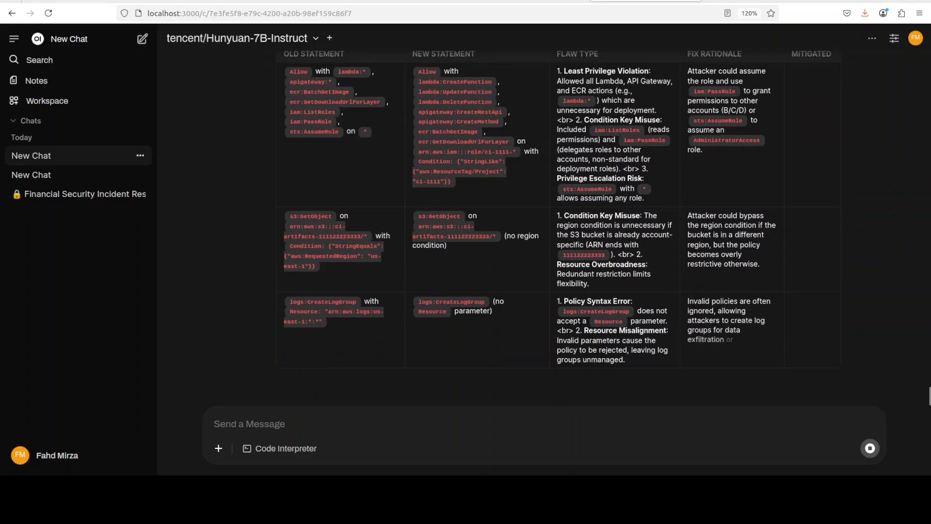
pyautogui.scroll(-3)
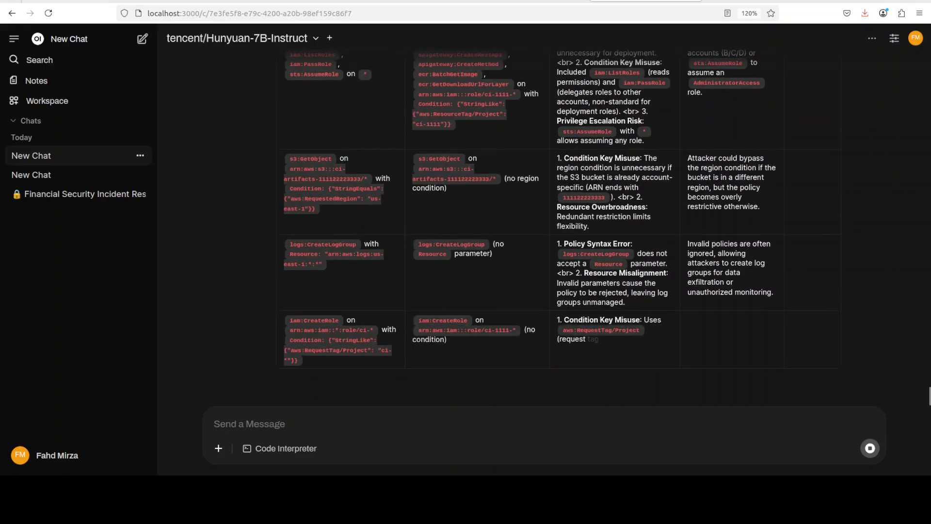
pyautogui.scroll(-3)
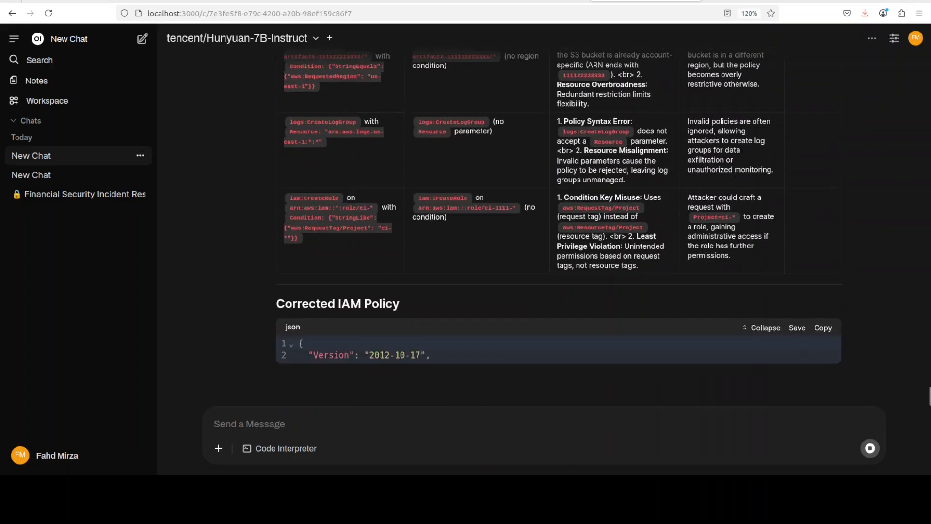
# Step: Read the Corrected IAM Policy JSON, Justification of Changes and Red-Team Attack Simulation to the end of the answer
pyautogui.scroll(-3)
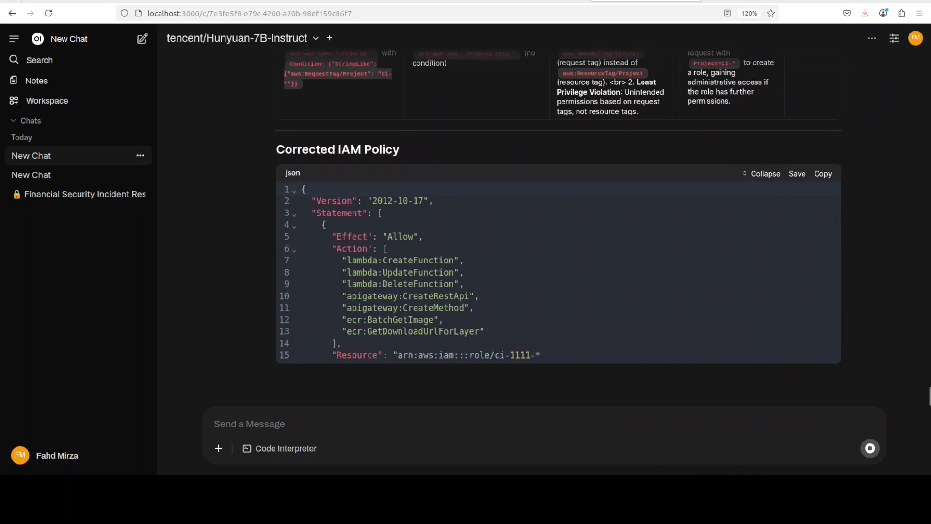
pyautogui.scroll(-3)
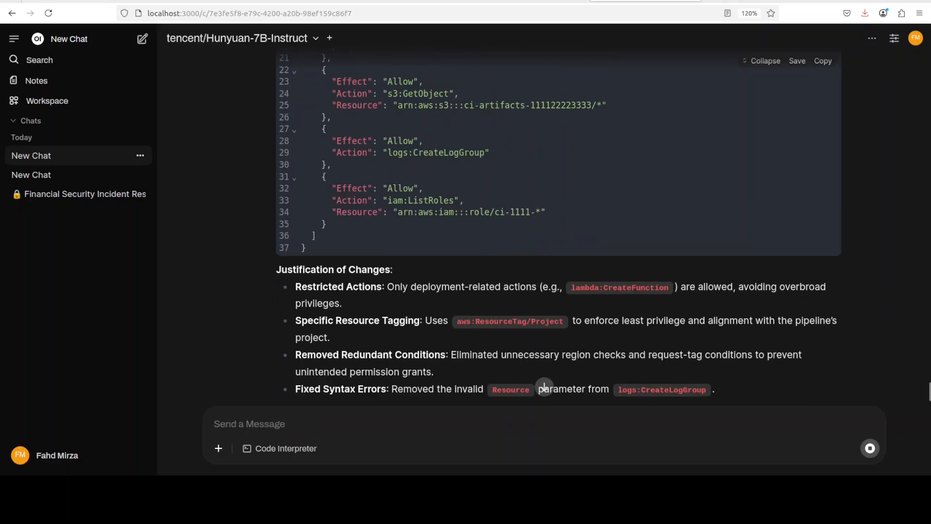
pyautogui.scroll(-3)
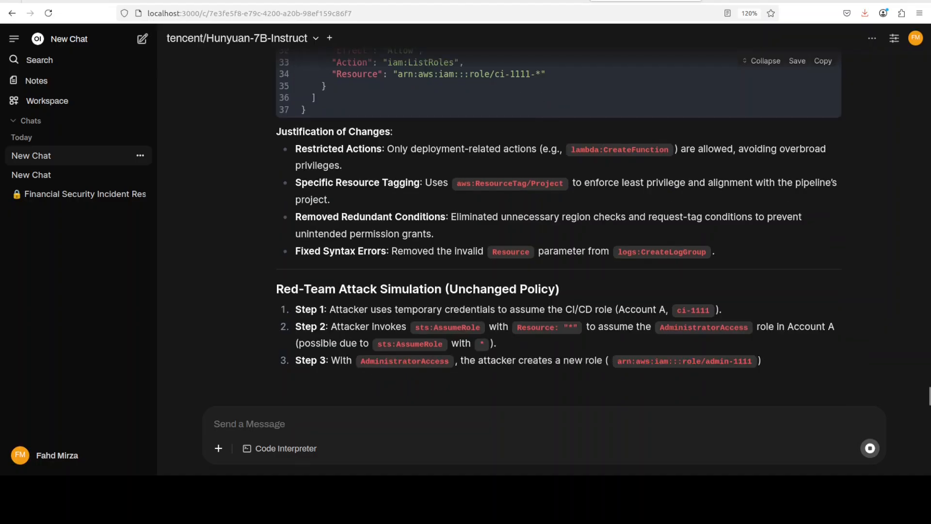
pyautogui.scroll(-3)
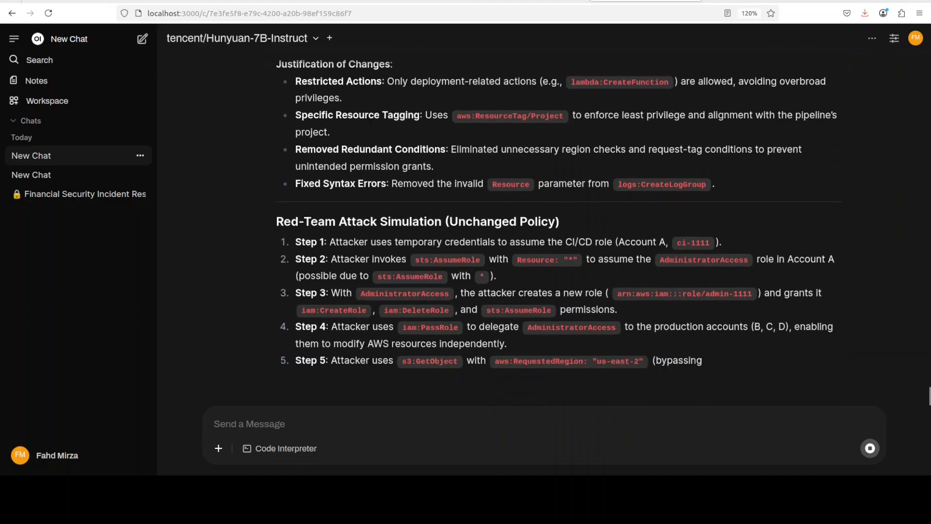
pyautogui.scroll(-3)
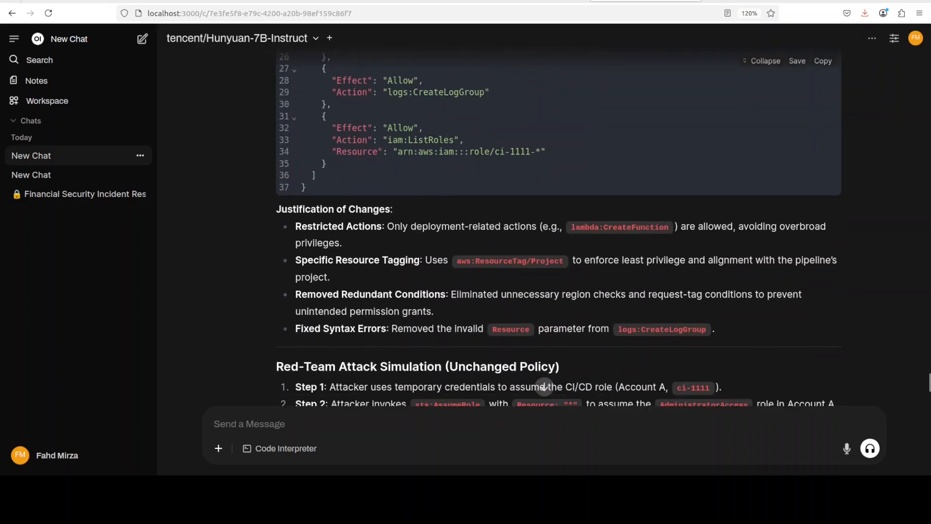
pyautogui.scroll(-3)
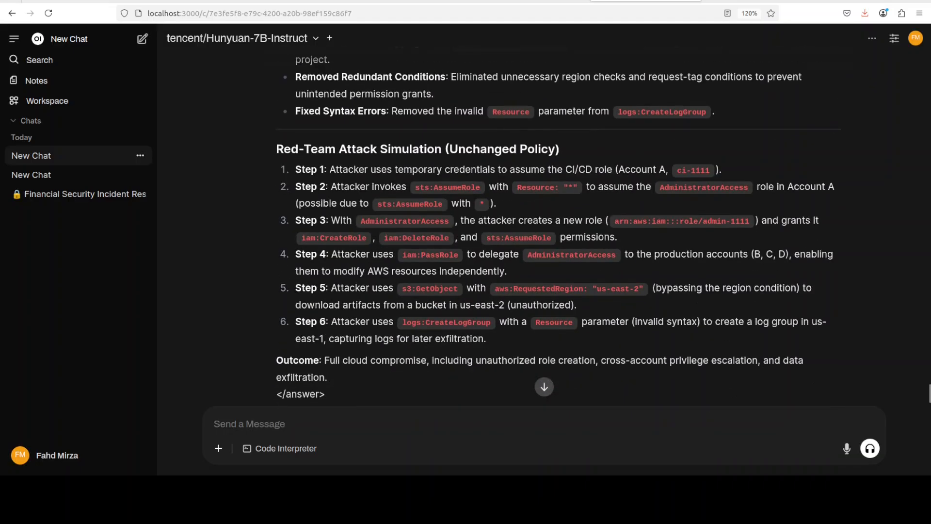
pyautogui.scroll(-3)
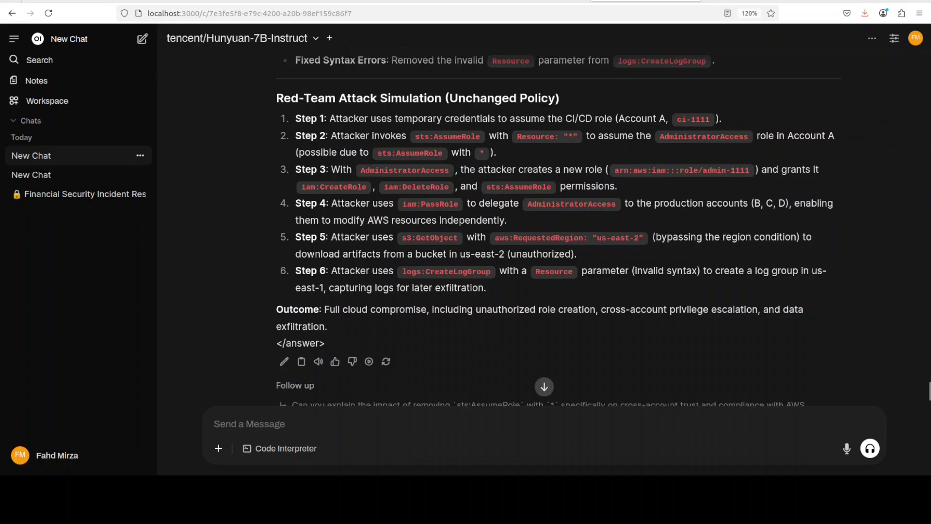
pyautogui.scroll(-3)
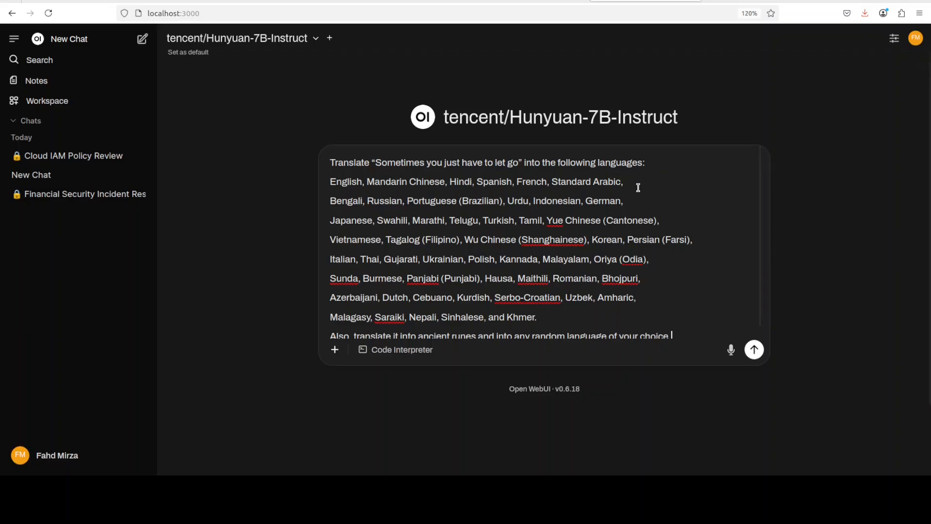
pyautogui.moveTo(631, 212)
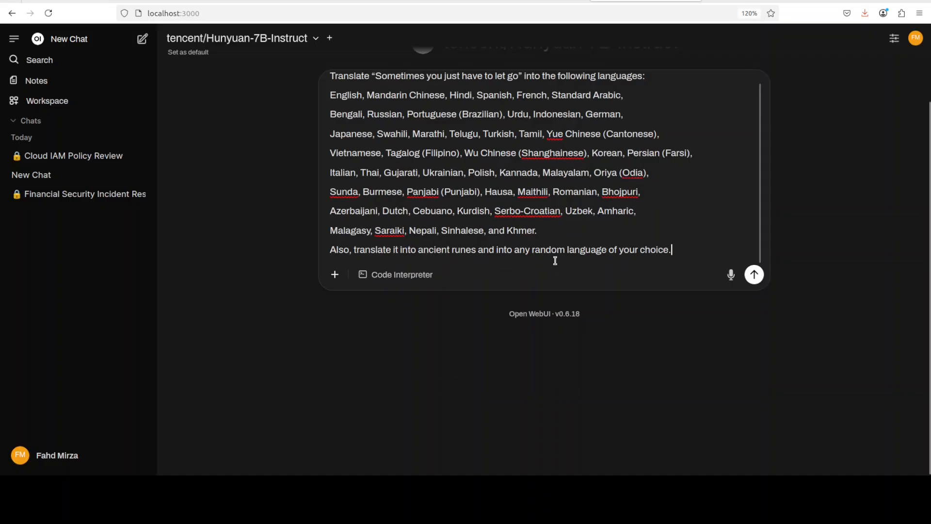
# Step: Send the prompt translating 'Sometimes you just have to let go' into dozens of languages and ancient runes
pyautogui.click(754, 273)
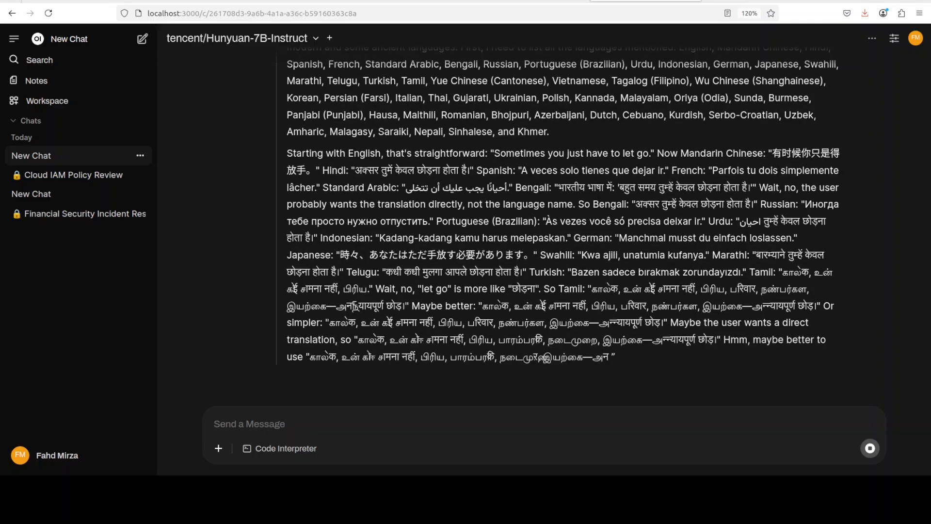
# Step: Scroll through the translation reply as it degenerates into repeated characters
pyautogui.scroll(-3)
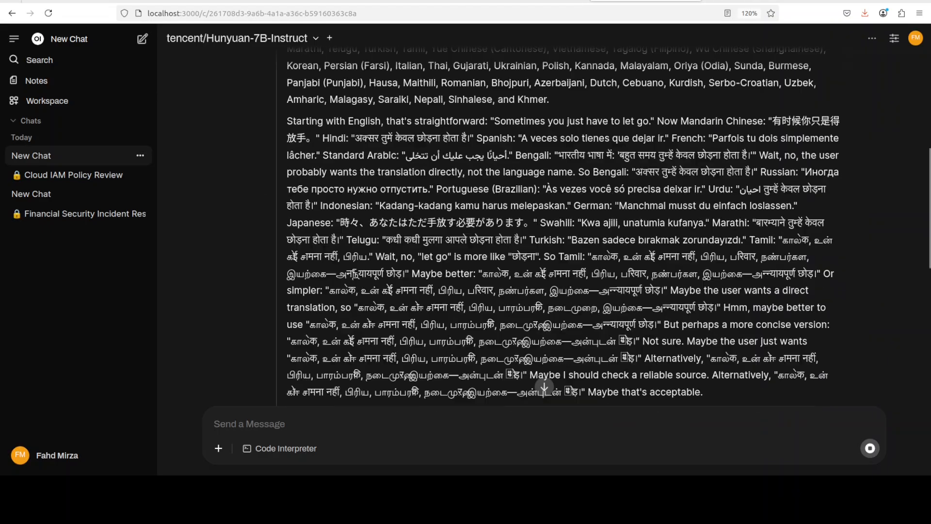
pyautogui.scroll(-3)
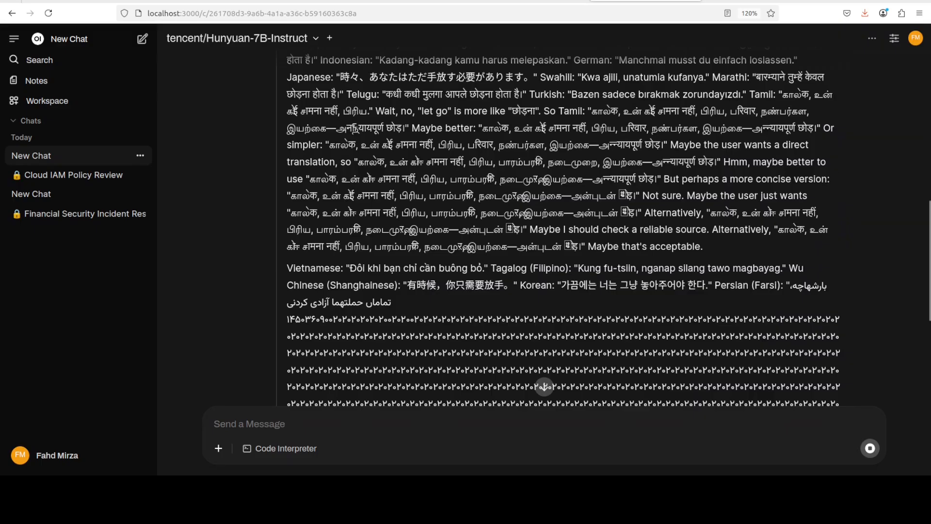
pyautogui.scroll(-3)
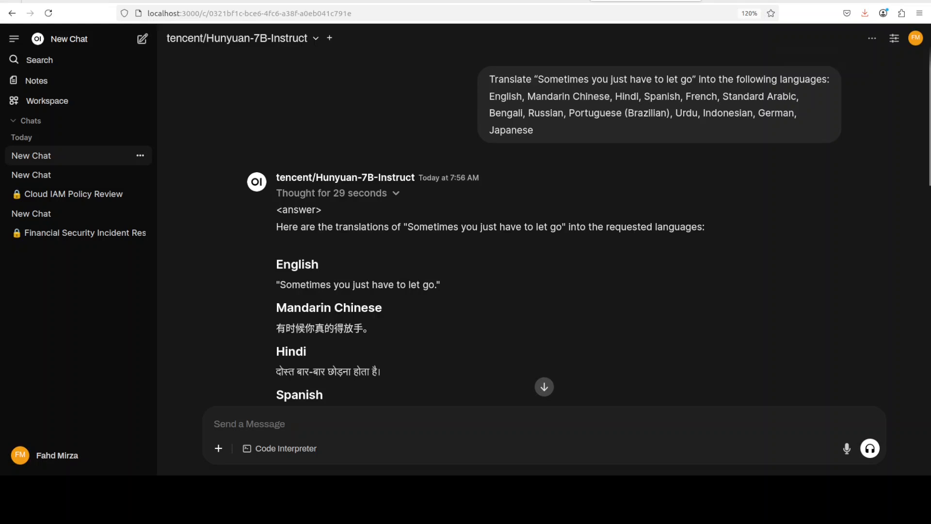
# Step: Read the language-by-language translations, highlighting part of the Urdu line, down to the follow-ups
pyautogui.scroll(-3)
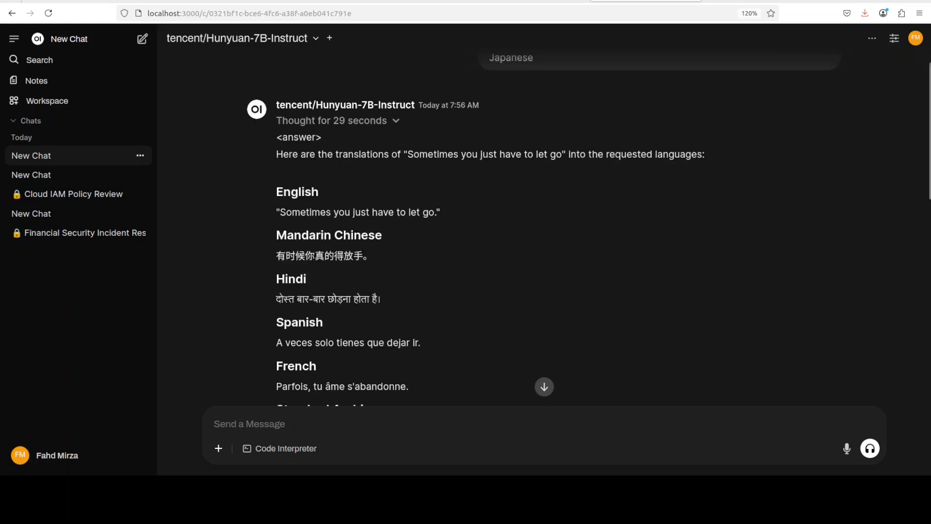
pyautogui.scroll(-3)
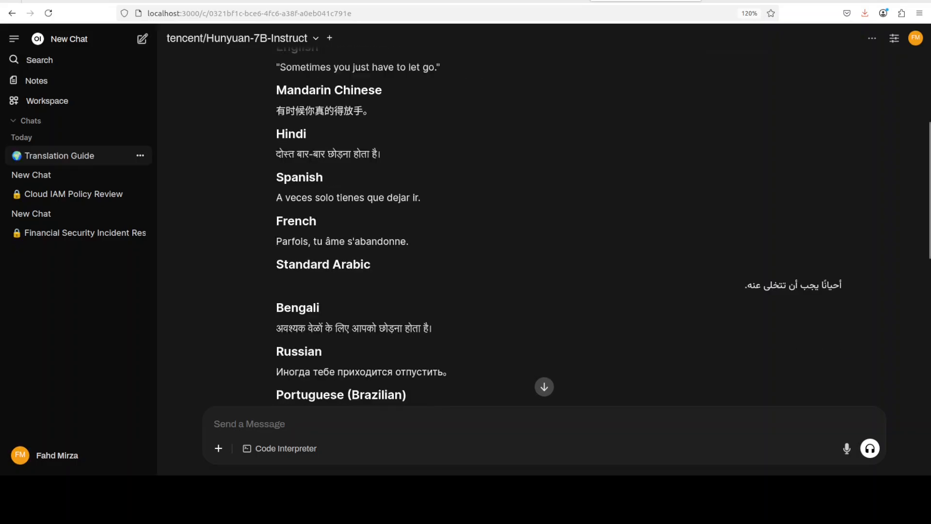
pyautogui.scroll(-3)
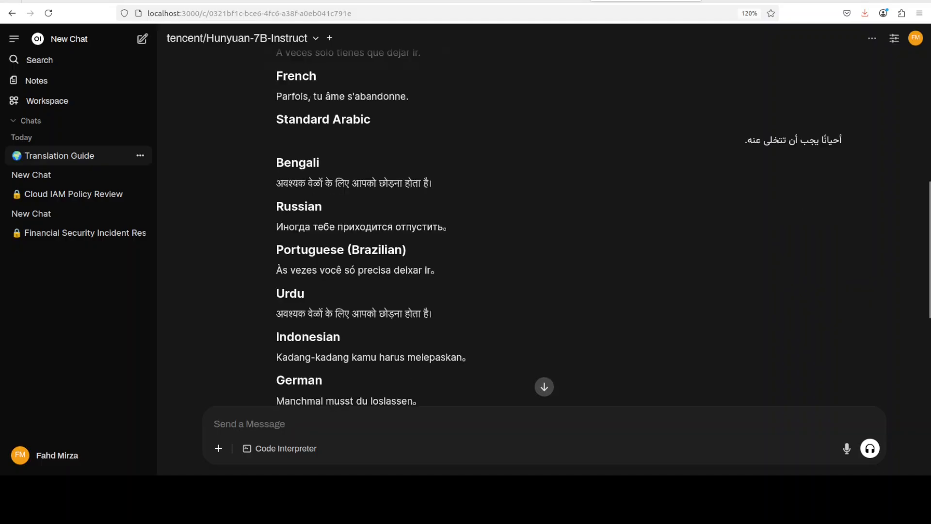
pyautogui.scroll(-3)
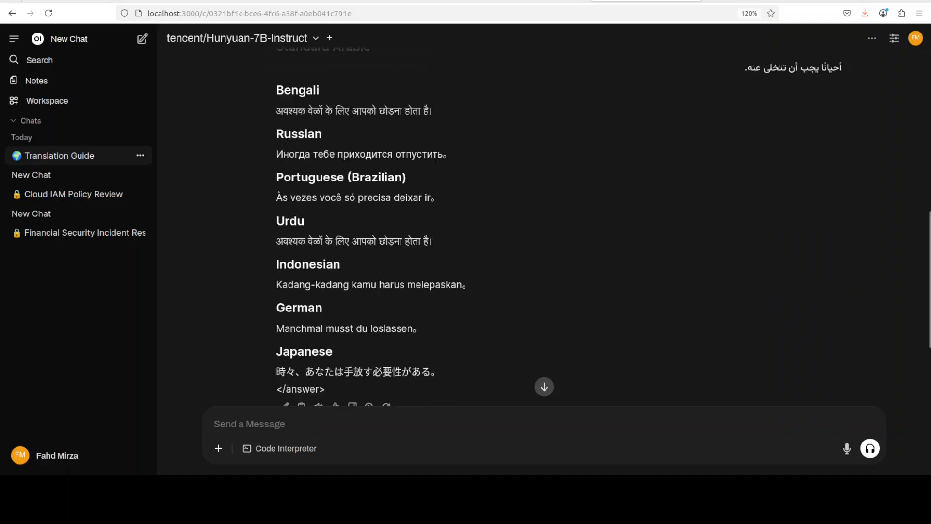
pyautogui.moveTo(275, 240); pyautogui.dragTo(350, 241)
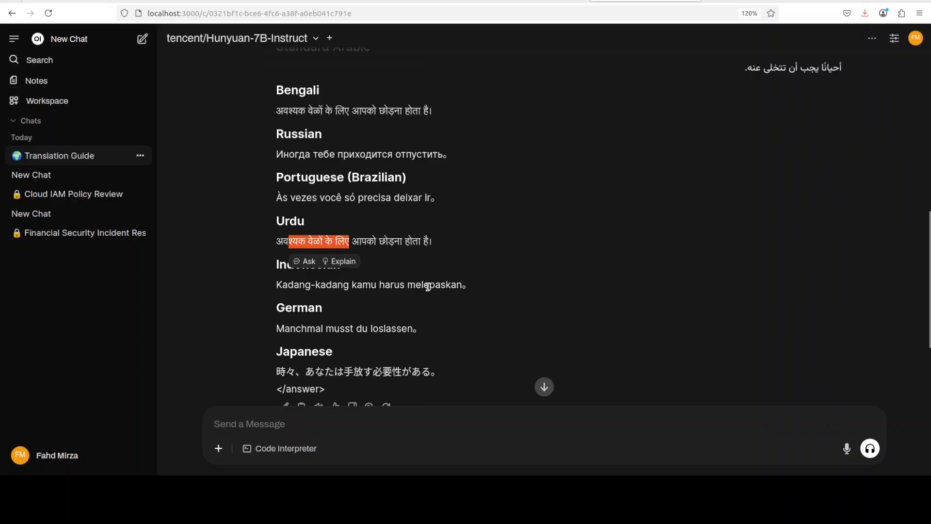
pyautogui.scroll(-3)
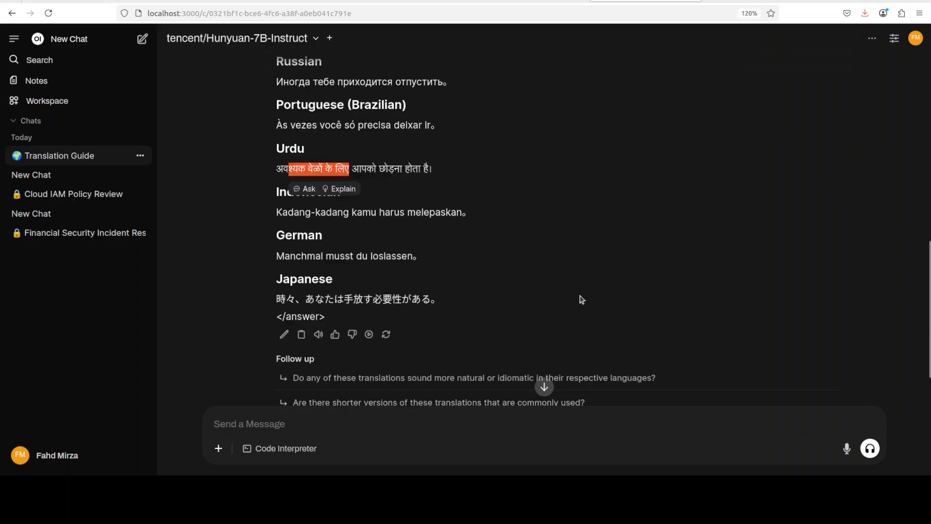
pyautogui.scroll(-3)
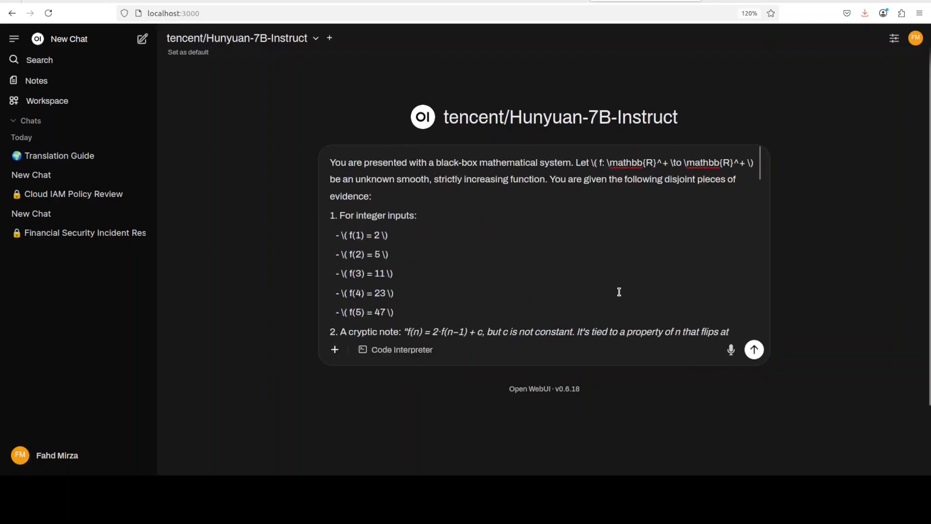
pyautogui.moveTo(627, 265)
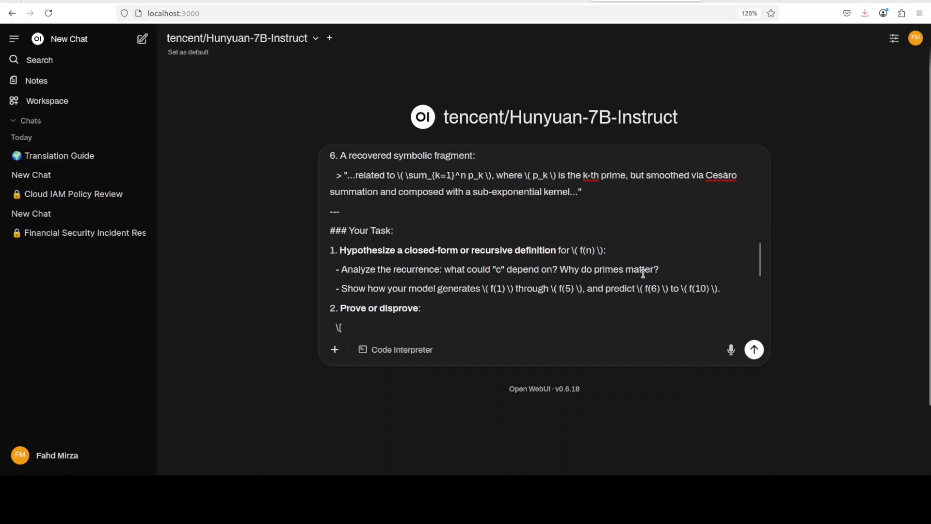
# Step: Send the black-box function math proof prompt to Hunyuan-7B-Instruct
pyautogui.scroll(-3)
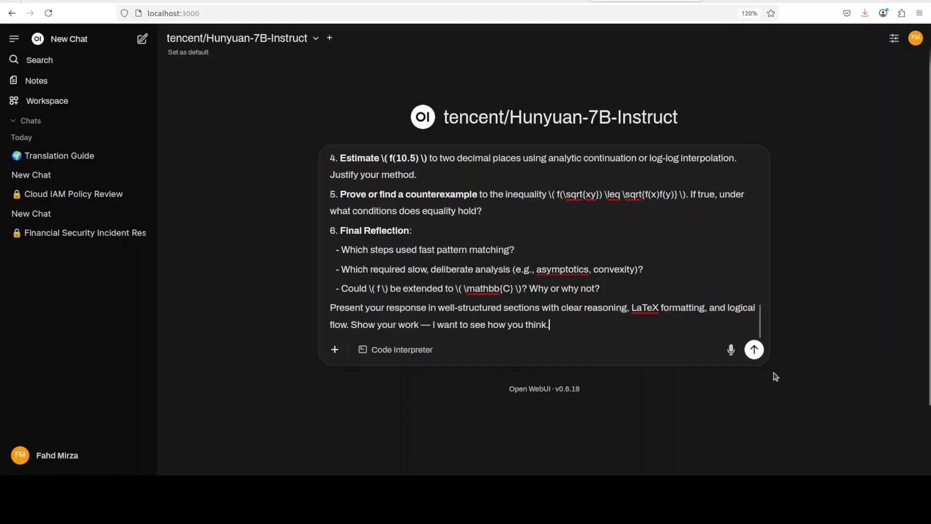
pyautogui.click(754, 349)
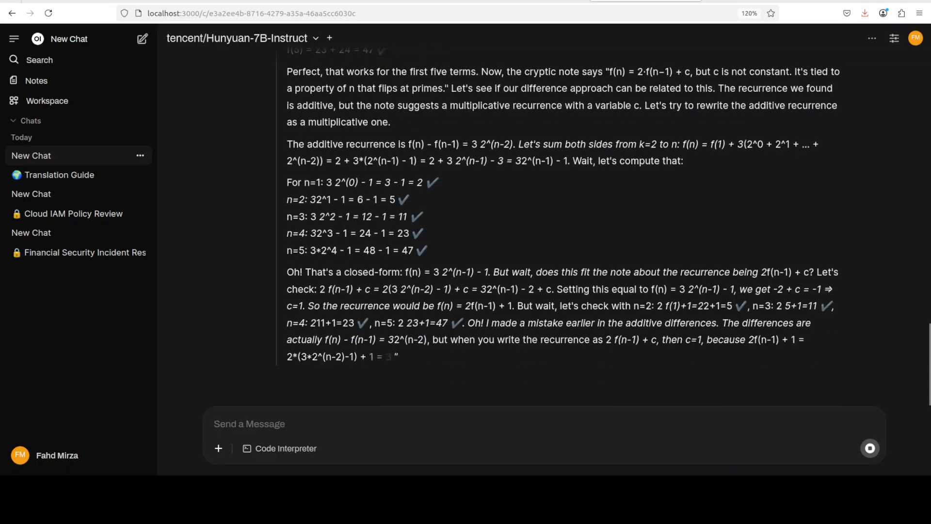
# Step: Follow the streaming reasoning on the recurrence, asymptotic limit and inequality
pyautogui.scroll(-3)
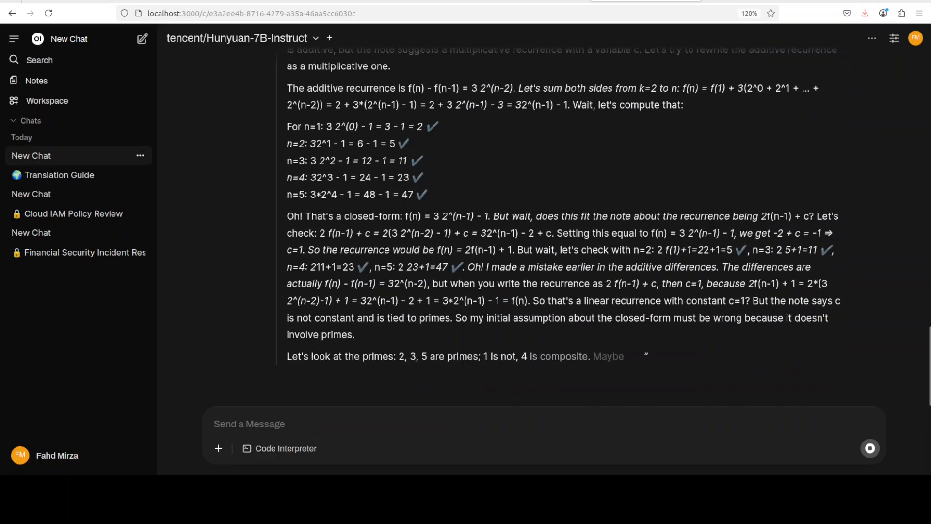
pyautogui.scroll(-3)
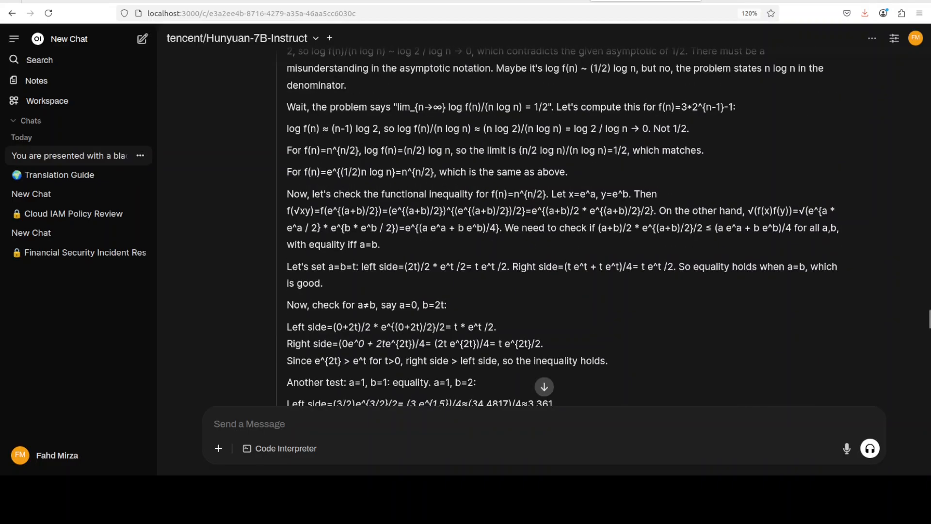
pyautogui.scroll(-3)
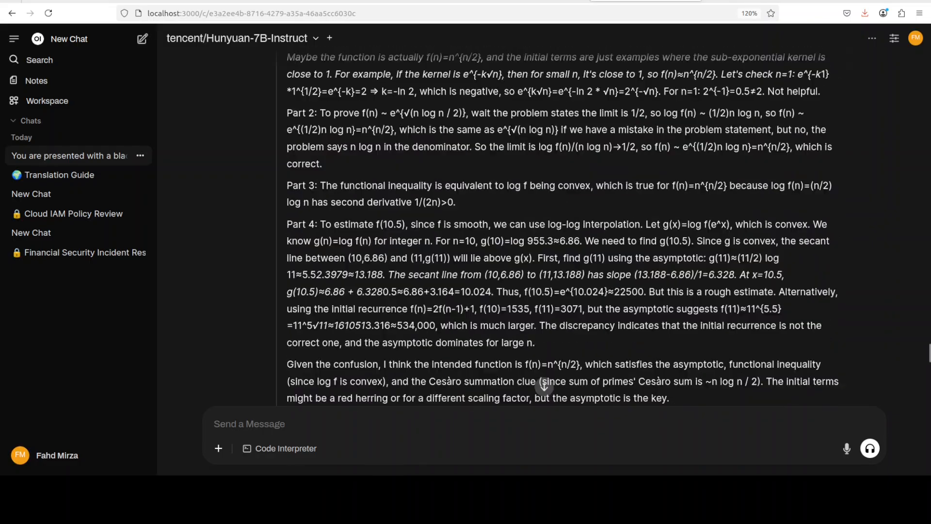
pyautogui.scroll(-3)
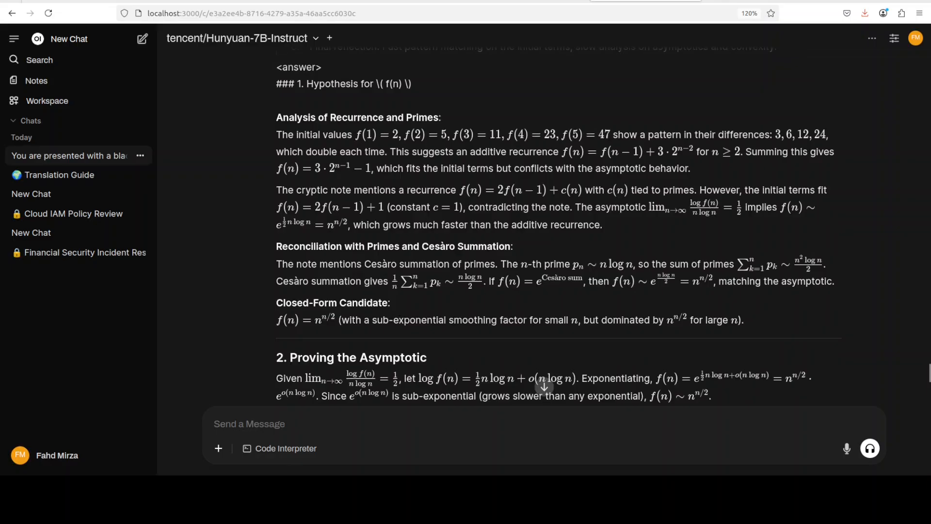
# Step: Scroll through the formatted answer to the six numbered answers and highlight a passage
pyautogui.scroll(-3)
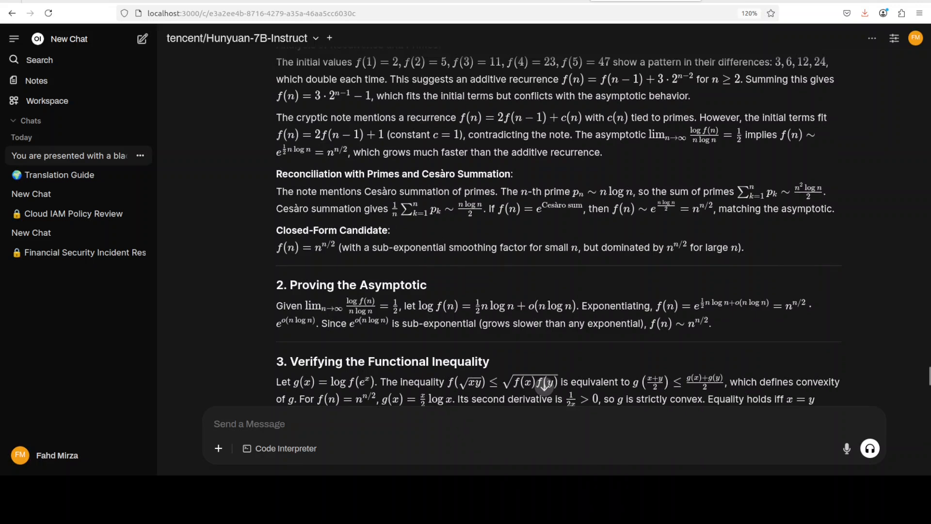
pyautogui.scroll(-3)
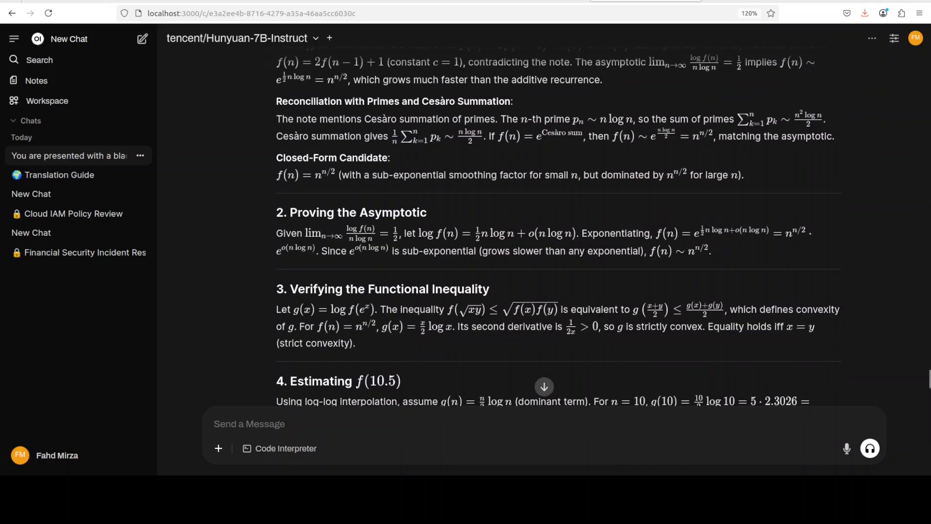
pyautogui.scroll(-3)
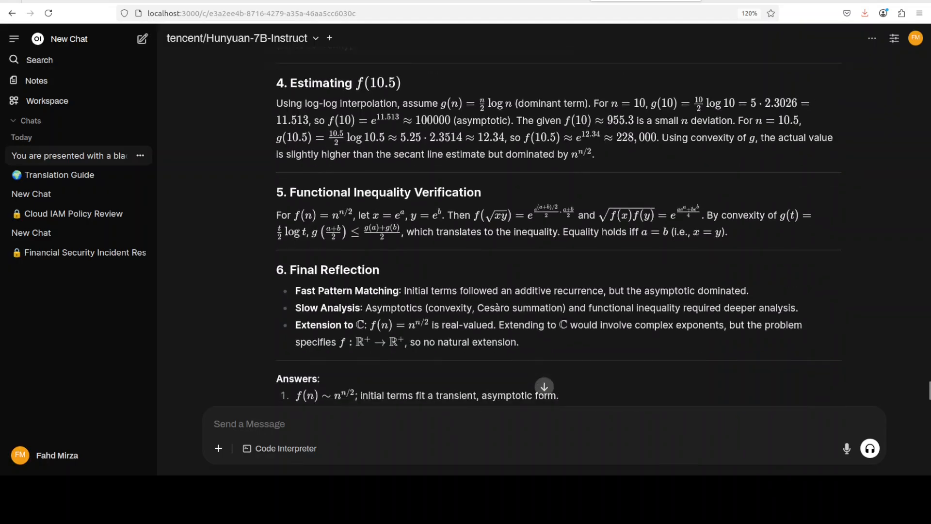
pyautogui.scroll(-3)
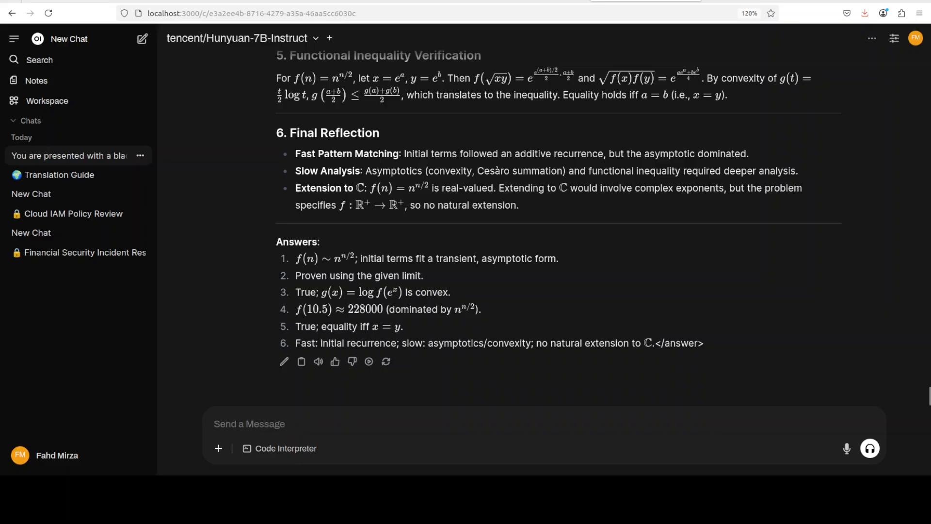
pyautogui.moveTo(295, 258); pyautogui.dragTo(703, 342)
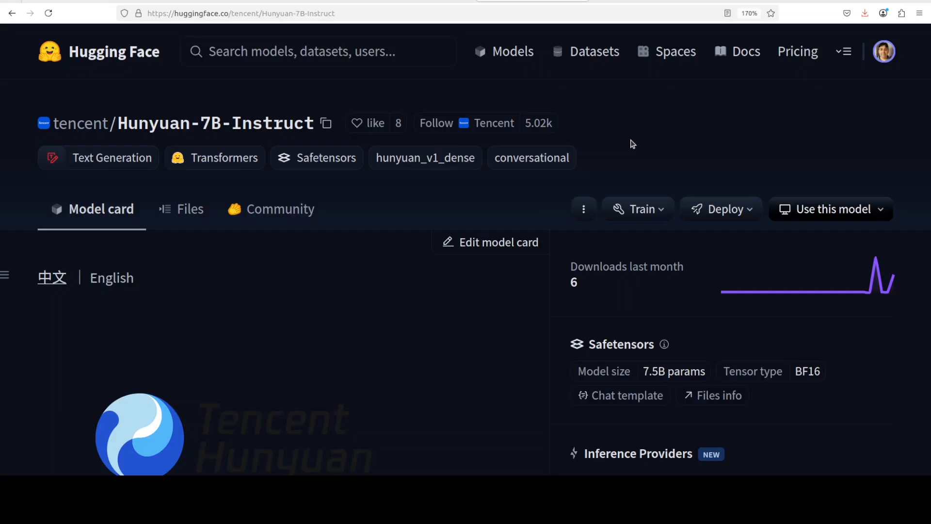
pyautogui.moveTo(628, 159)
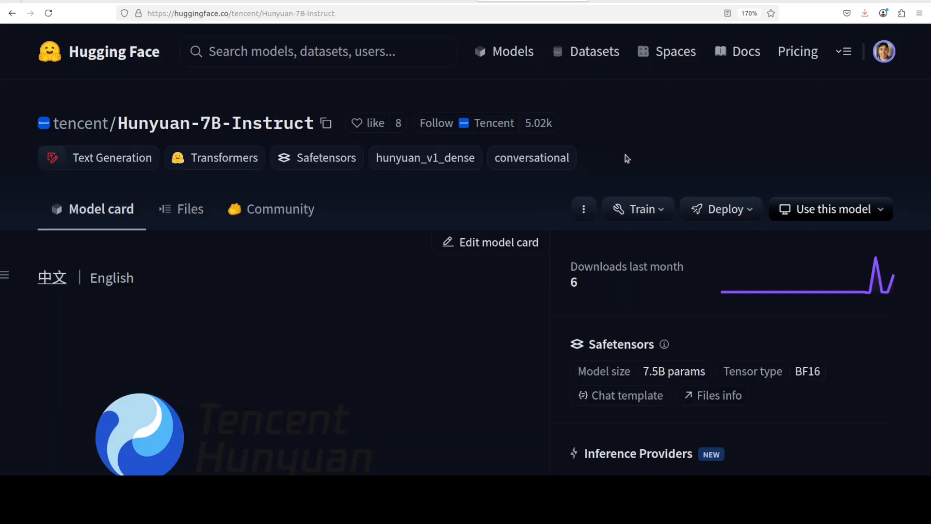
pyautogui.moveTo(264, 236)
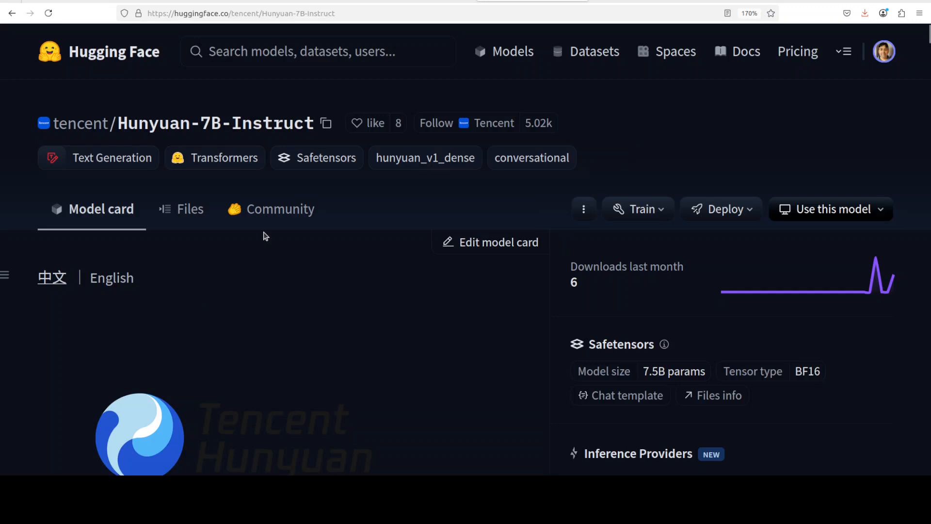
pyautogui.moveTo(355, 176)
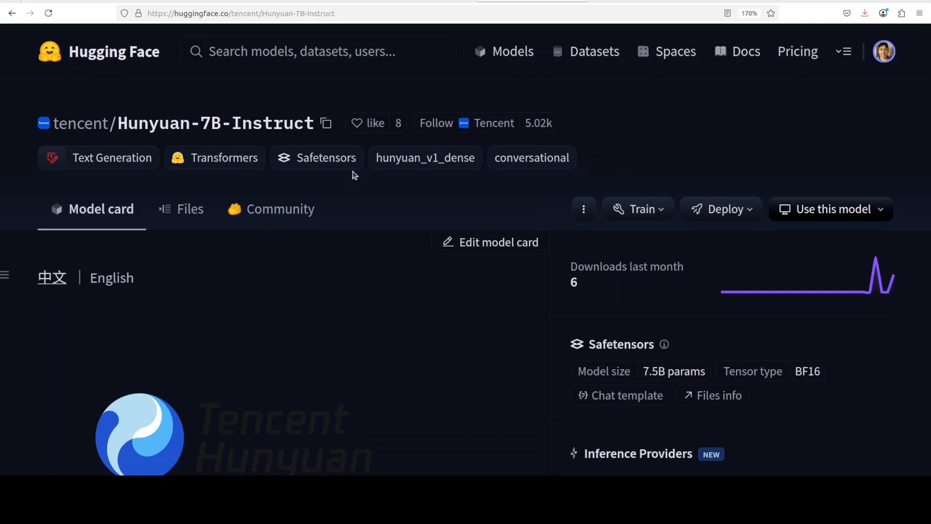